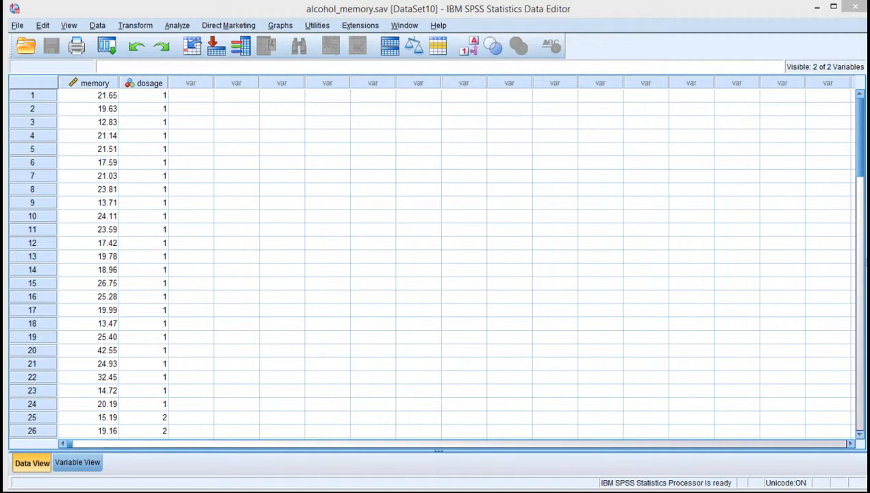
Step: Switch between the variable definitions and the data grid, checking the memory value of case 3
{"action": "left_click", "coordinate": [190, 95]}
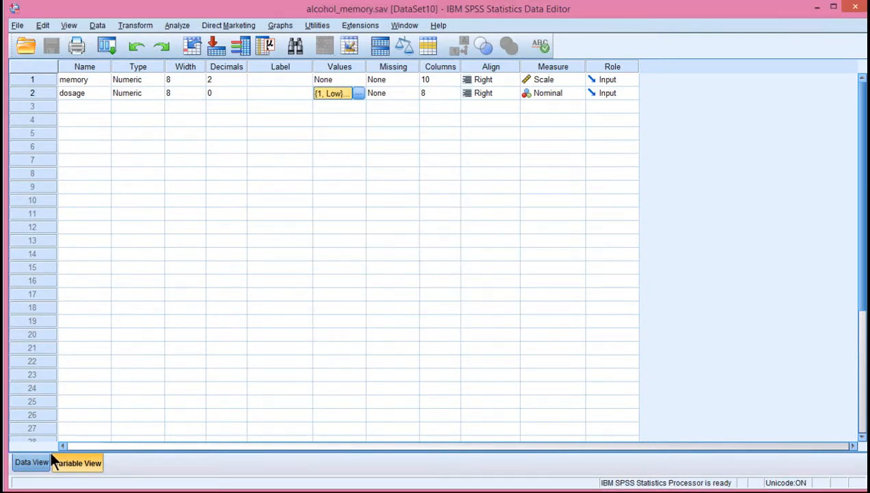
{"action": "left_click", "coordinate": [31, 463]}
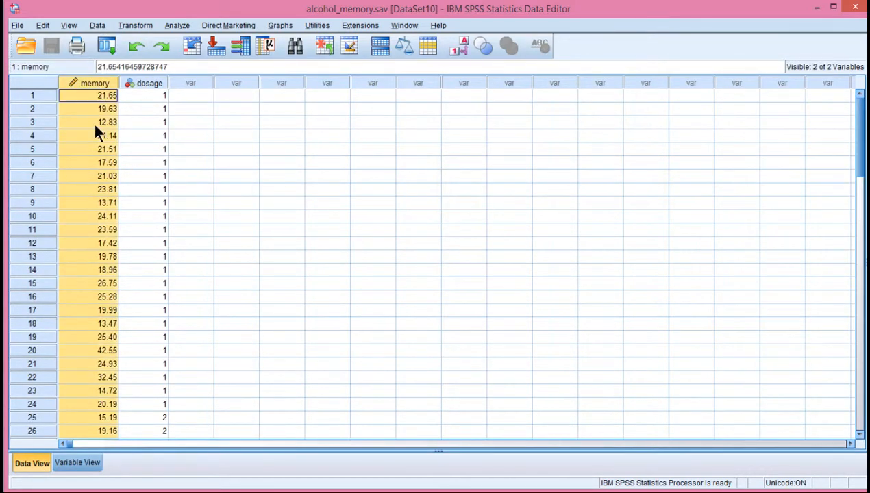
{"action": "left_click", "coordinate": [96, 122]}
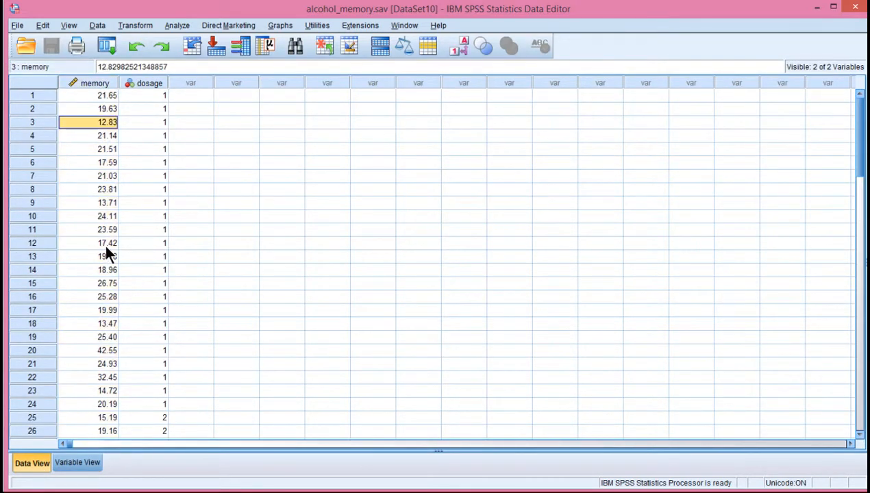
{"action": "left_click", "coordinate": [76, 463]}
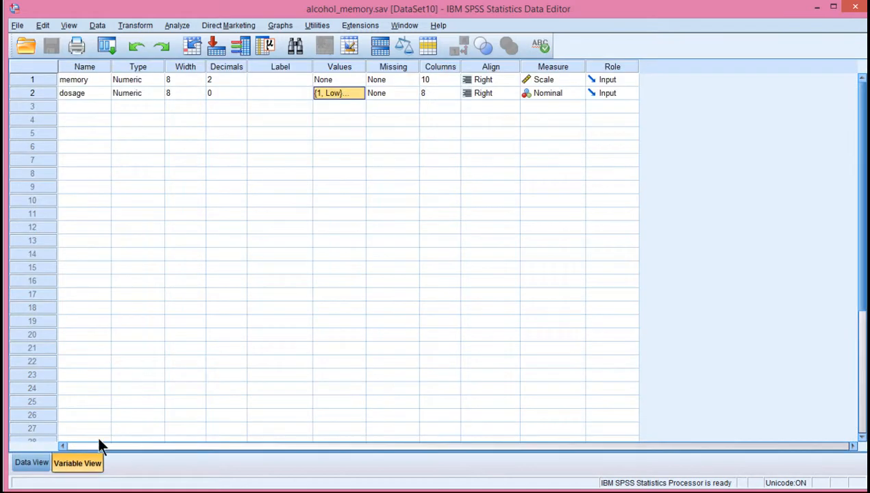
Step: Review the dosage value labels 1 Low, 2 Medium, 3 High and close them unchanged
{"action": "left_click", "coordinate": [359, 93]}
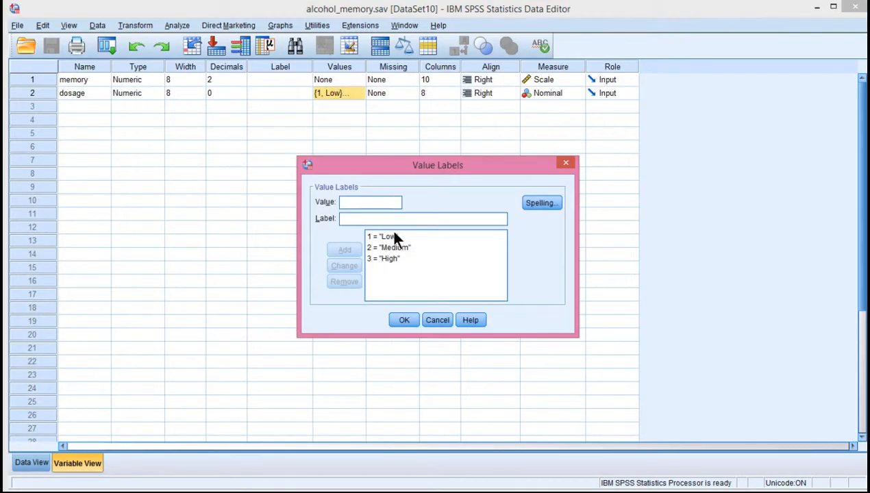
{"action": "mouse_move", "coordinate": [394, 274]}
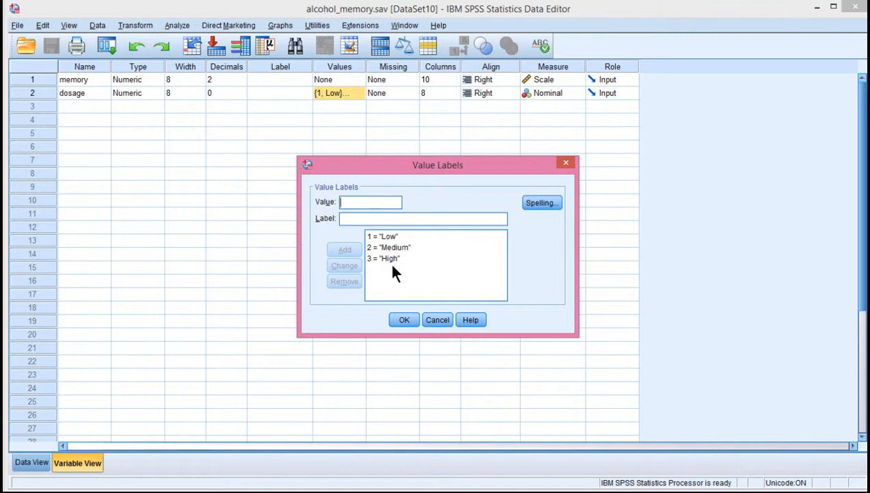
{"action": "left_click", "coordinate": [384, 258]}
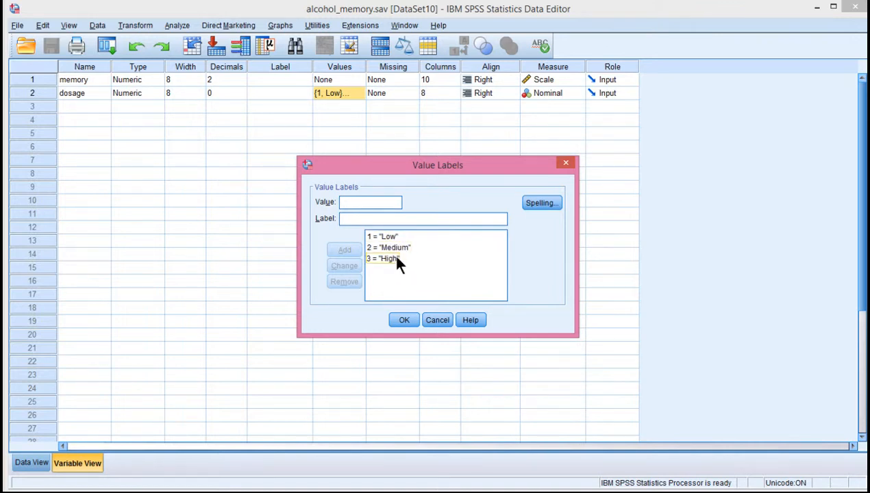
{"action": "left_click", "coordinate": [386, 258]}
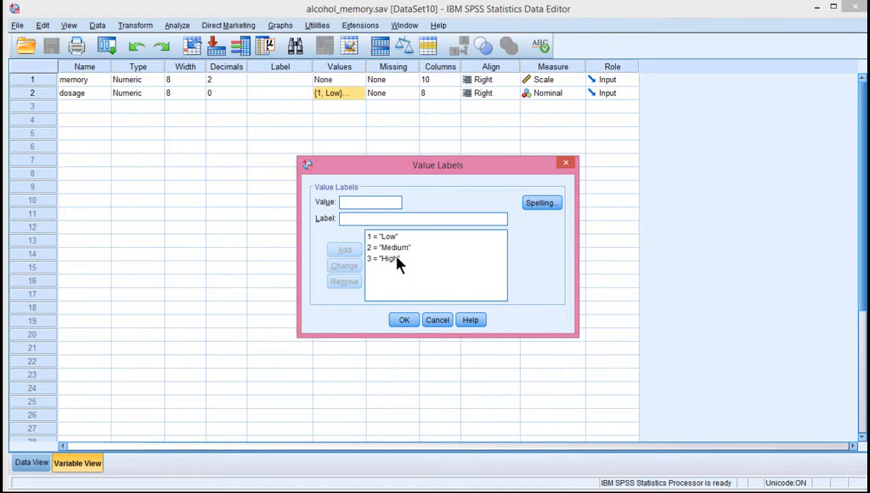
{"action": "left_click", "coordinate": [384, 258]}
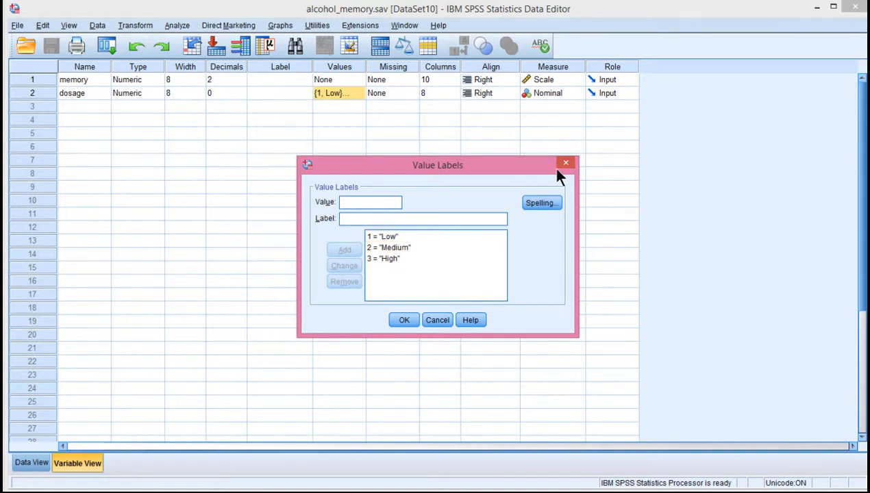
{"action": "left_click", "coordinate": [564, 162]}
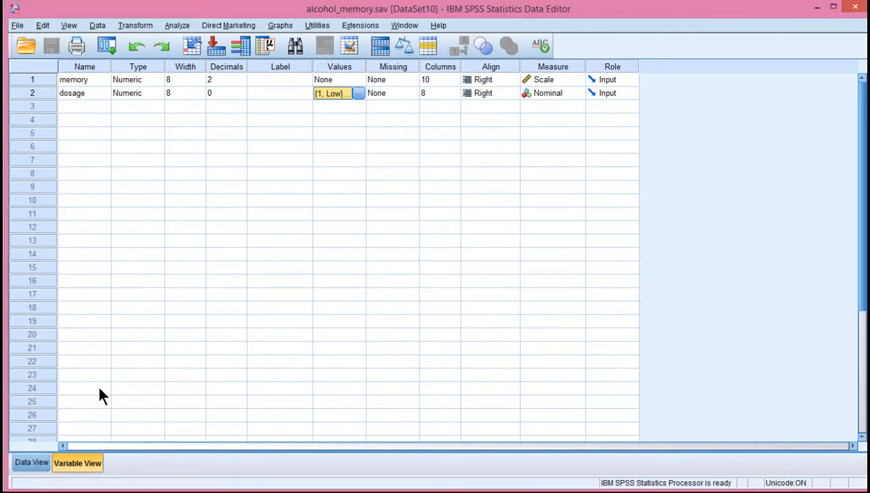
Step: Start a one-way ANOVA with memory as dependent variable and dosage as factor
{"action": "left_click", "coordinate": [30, 463]}
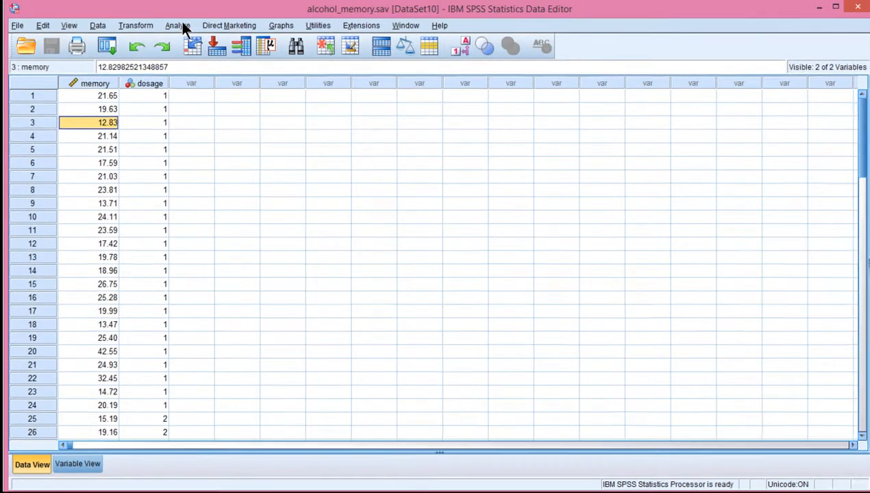
{"action": "left_click", "coordinate": [177, 25]}
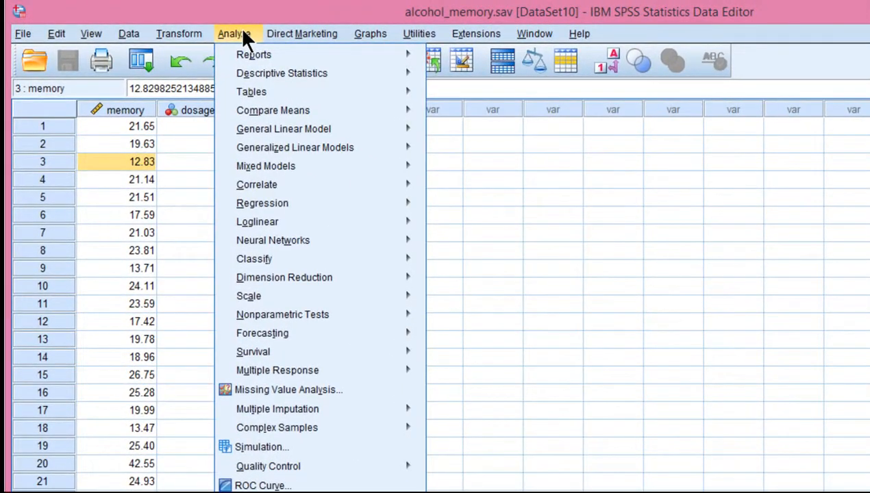
{"action": "mouse_move", "coordinate": [253, 55]}
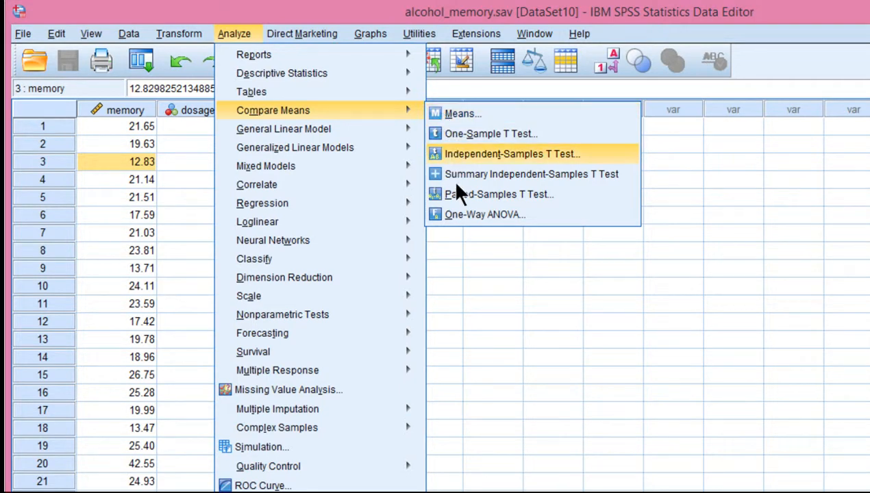
{"action": "left_click", "coordinate": [485, 214]}
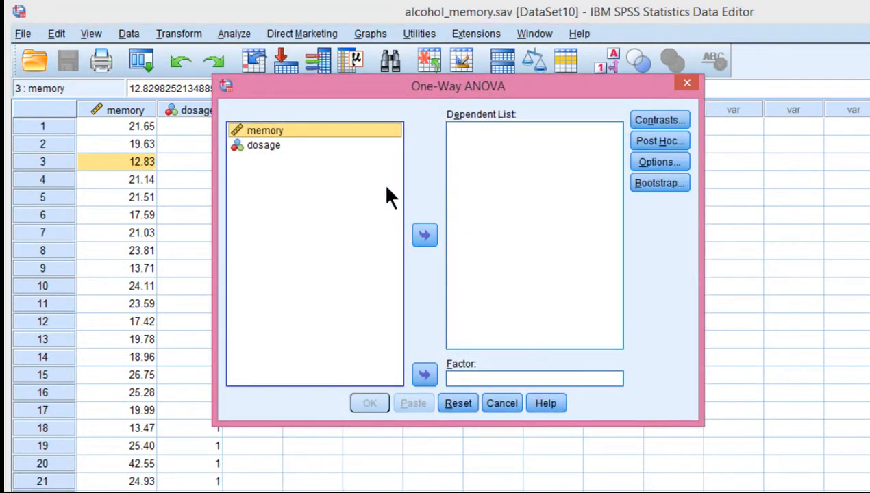
{"action": "left_click", "coordinate": [425, 236]}
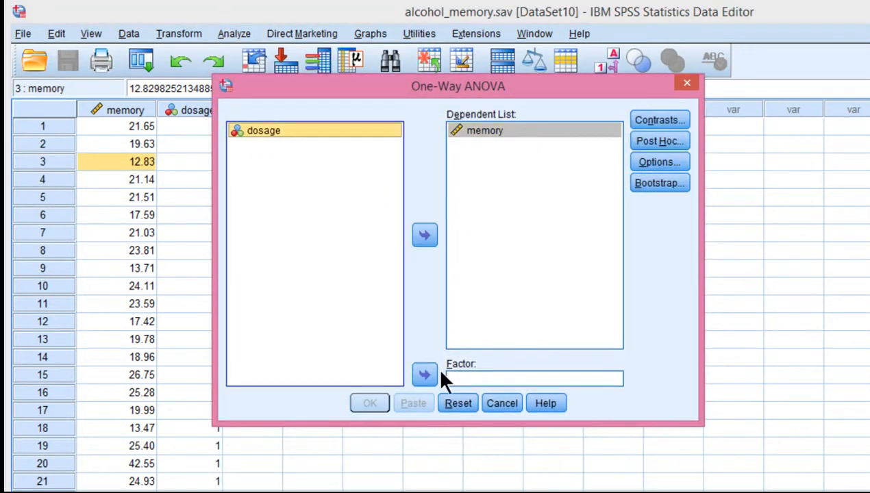
{"action": "left_click", "coordinate": [424, 375]}
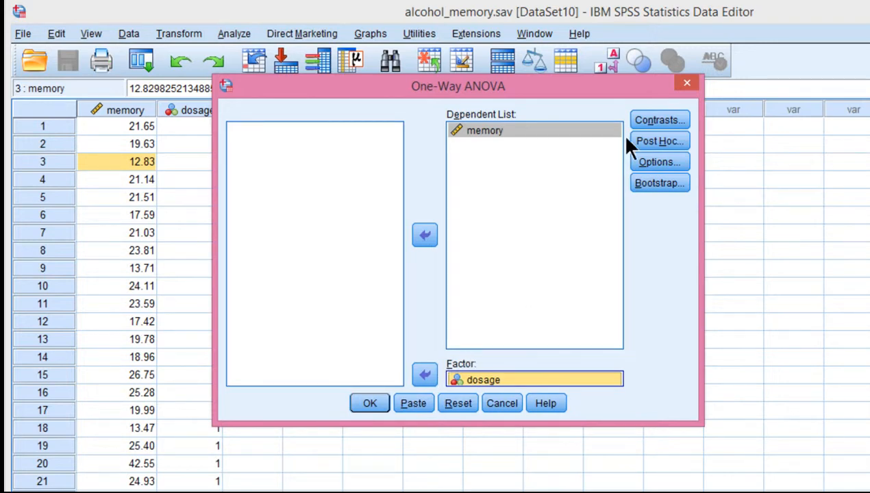
Step: Request descriptive statistics and the homogeneity of variance test in Options
{"action": "left_click", "coordinate": [658, 162]}
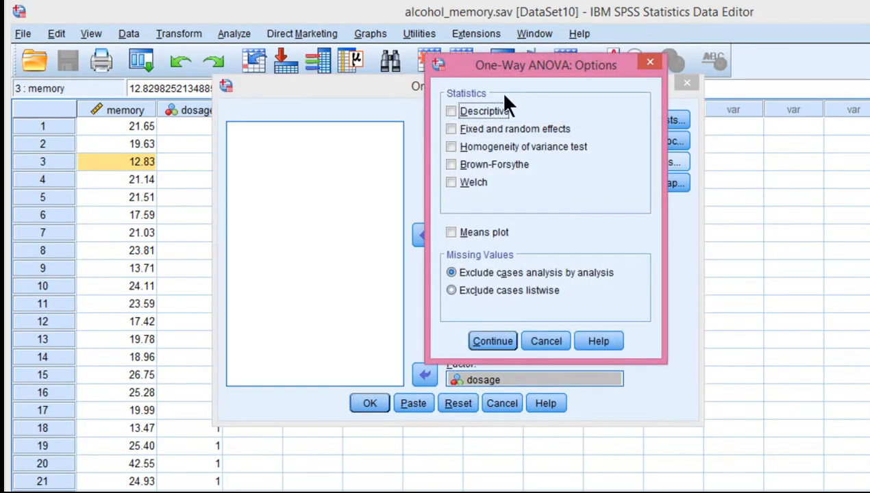
{"action": "left_click", "coordinate": [451, 111]}
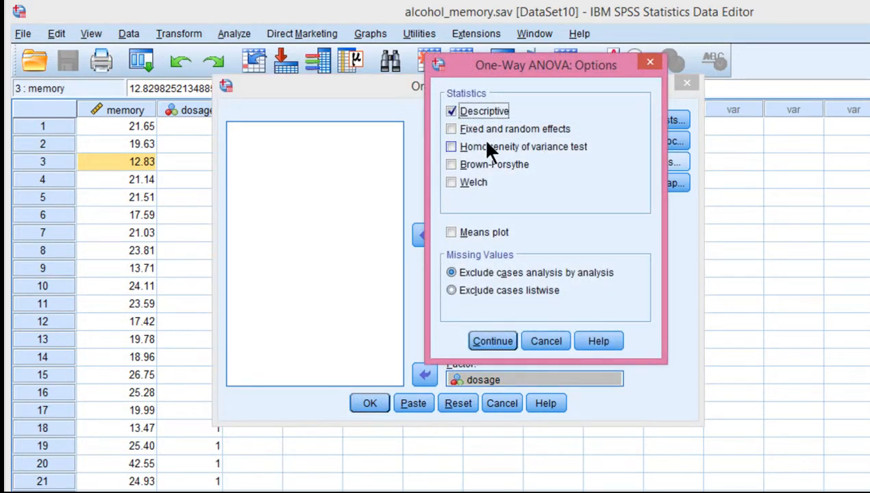
{"action": "left_click", "coordinate": [453, 145]}
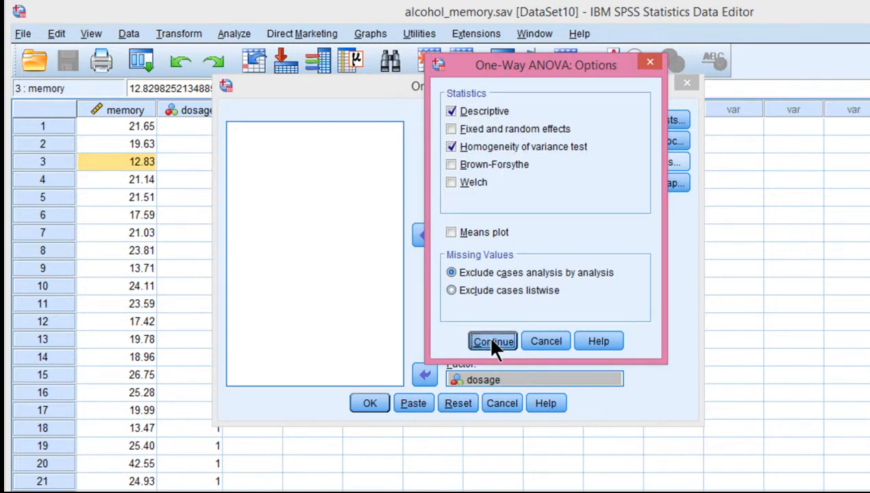
{"action": "left_click", "coordinate": [493, 341]}
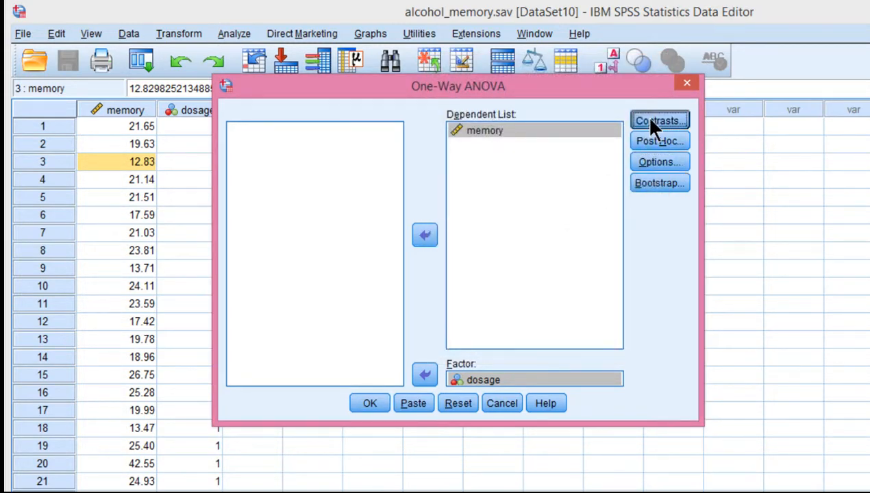
Step: Bring up the Contrasts settings and enter a first coefficient of 1
{"action": "left_click", "coordinate": [659, 121]}
{"action": "type", "text": "1"}
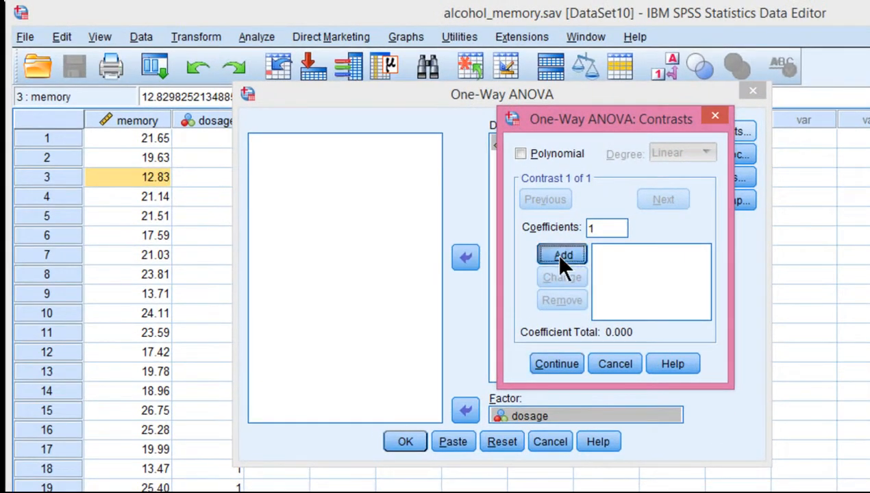
Step: Add contrast coefficients 1, 0, -1 (Low vs High), check the total is 0, and confirm
{"action": "left_click", "coordinate": [561, 255]}
{"action": "type", "text": "-1"}
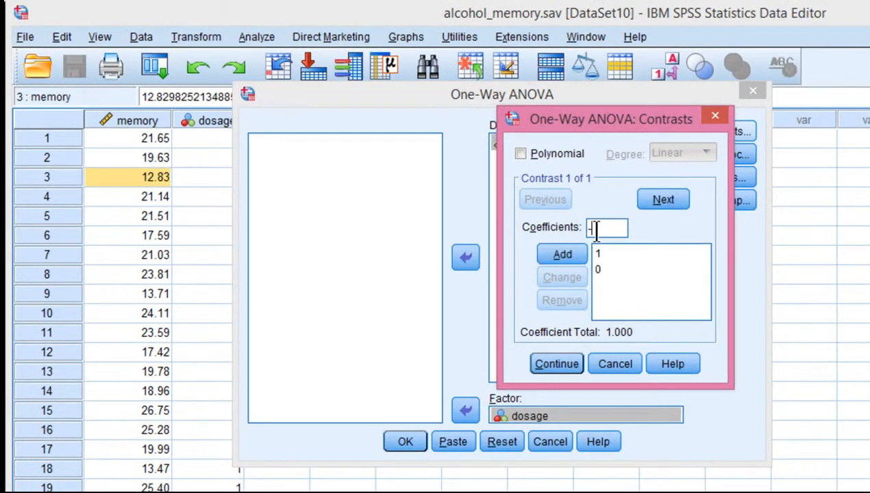
{"action": "left_click", "coordinate": [562, 253]}
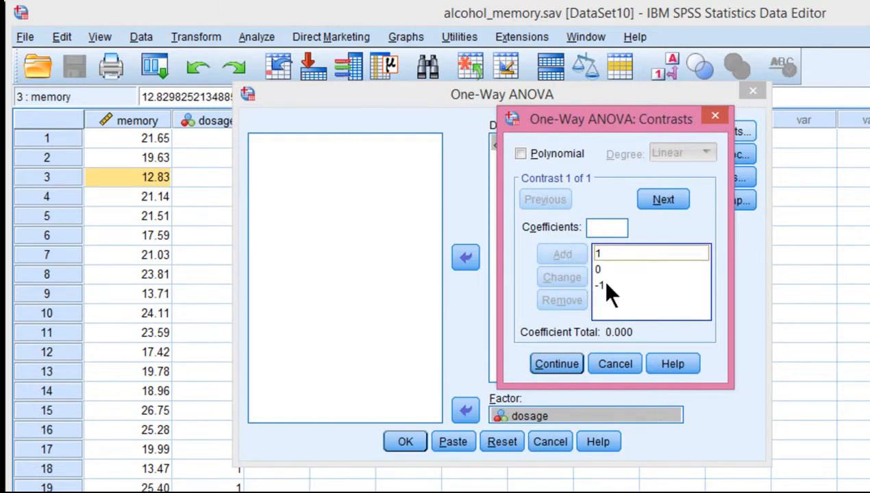
{"action": "left_click", "coordinate": [599, 285]}
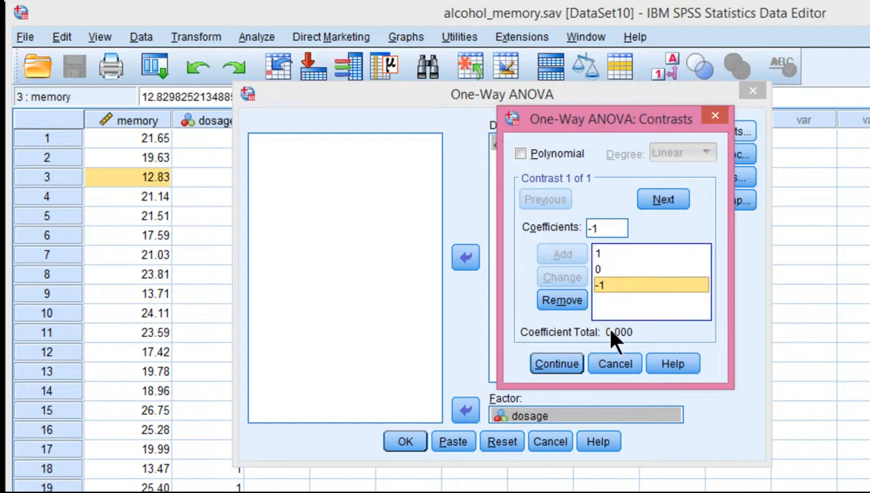
{"action": "mouse_move", "coordinate": [625, 257]}
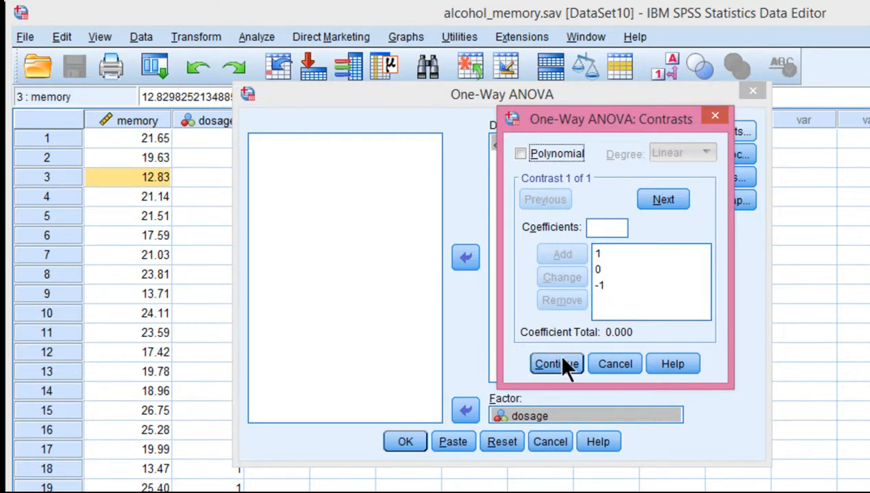
{"action": "left_click", "coordinate": [556, 365]}
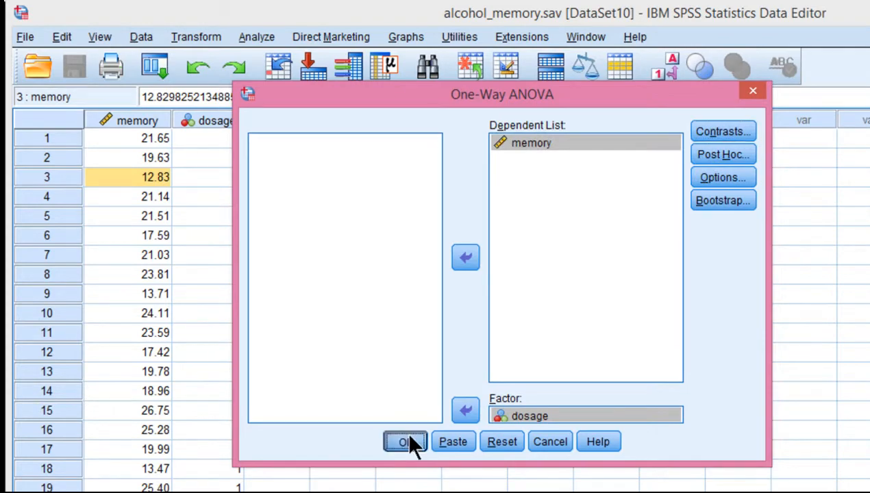
Step: Run the ANOVA and scroll through the descriptives, Levene's test and ANOVA table
{"action": "left_click", "coordinate": [404, 442]}
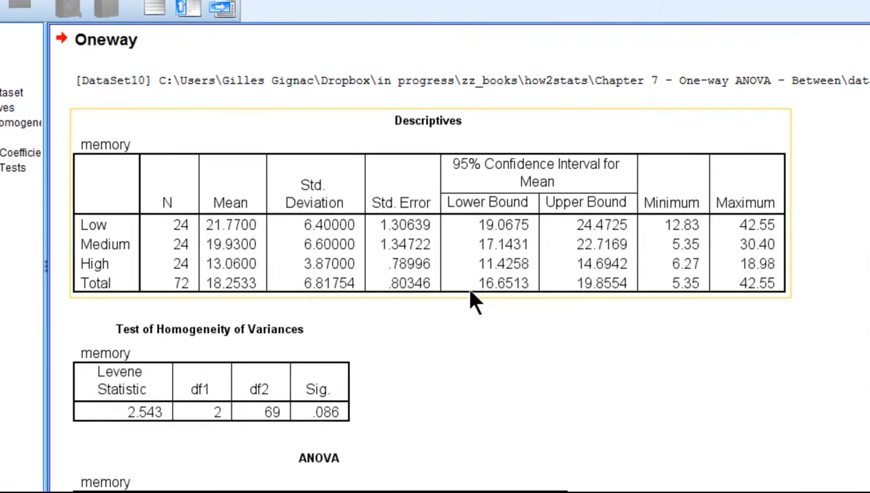
{"action": "scroll", "scroll_direction": "down", "scroll_amount": 3}
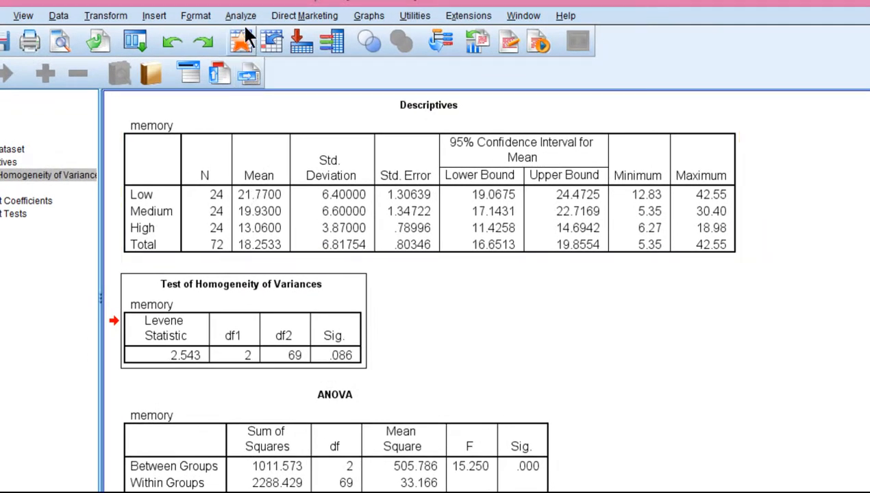
Step: Add a means plot in Options and rerun the memory-by-dosage ANOVA
{"action": "left_click", "coordinate": [240, 15]}
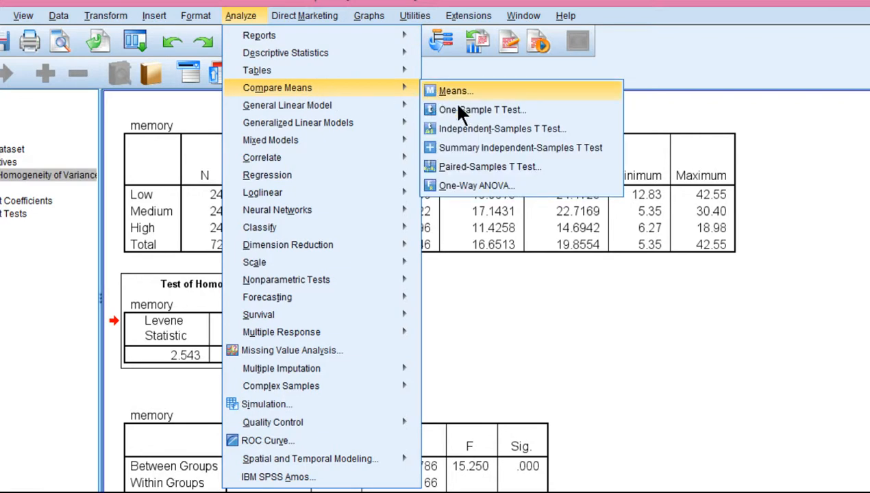
{"action": "left_click", "coordinate": [477, 186]}
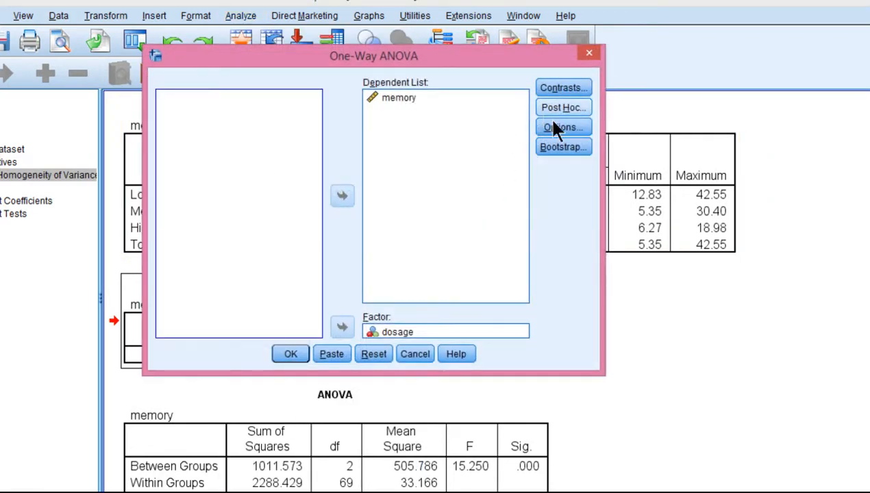
{"action": "left_click", "coordinate": [562, 126]}
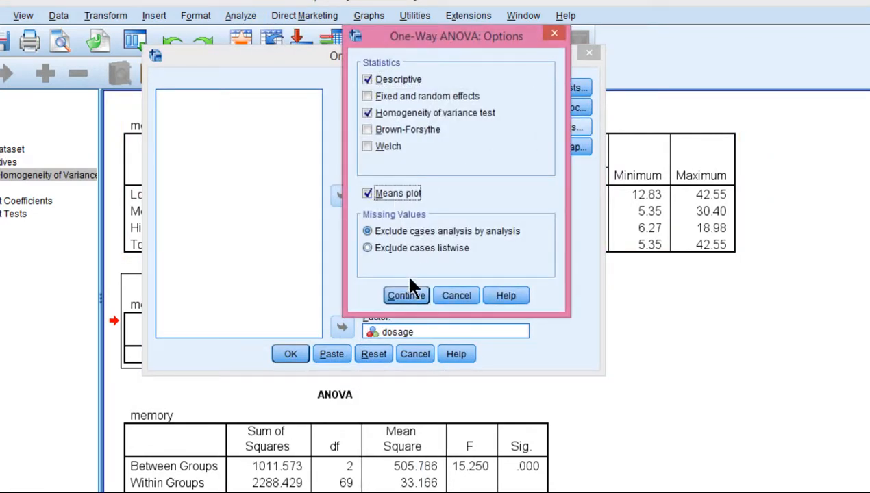
{"action": "left_click", "coordinate": [406, 296]}
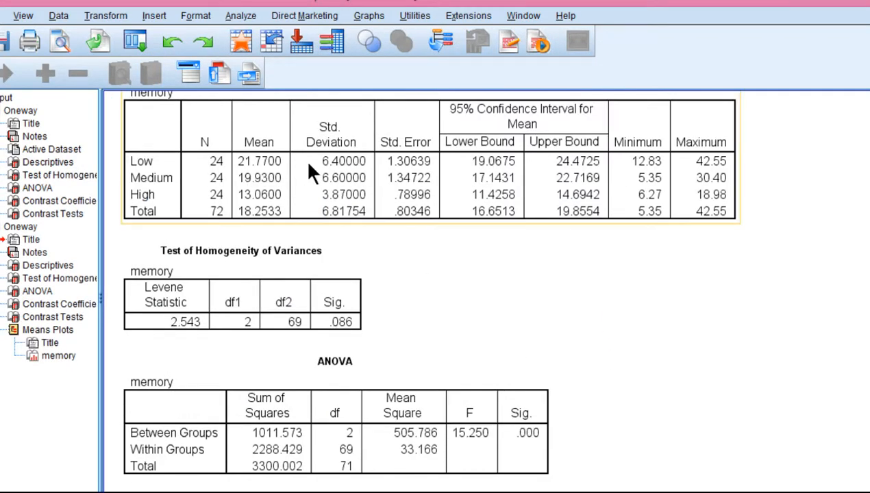
{"action": "mouse_move", "coordinate": [273, 192]}
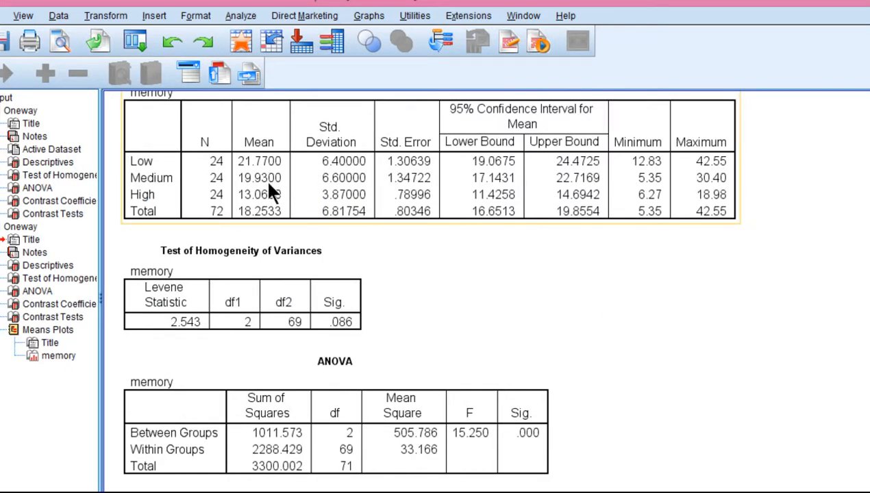
{"action": "scroll", "scroll_direction": "down", "scroll_amount": 3}
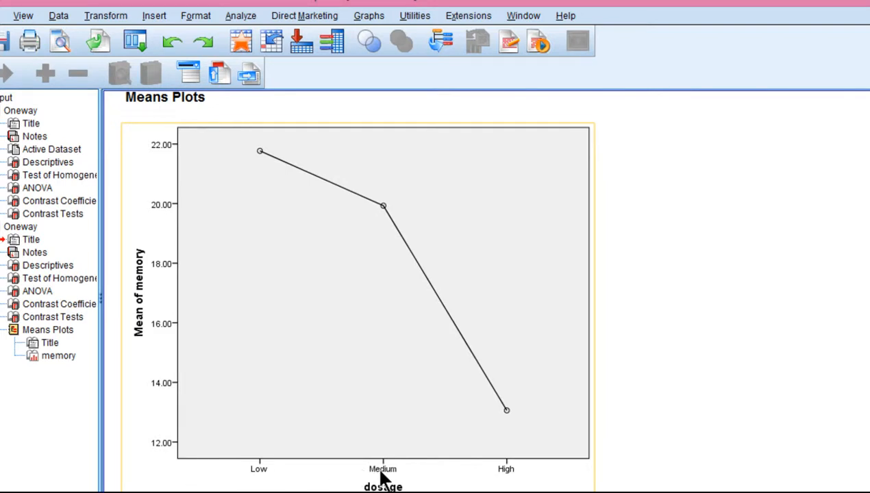
{"action": "mouse_move", "coordinate": [135, 455]}
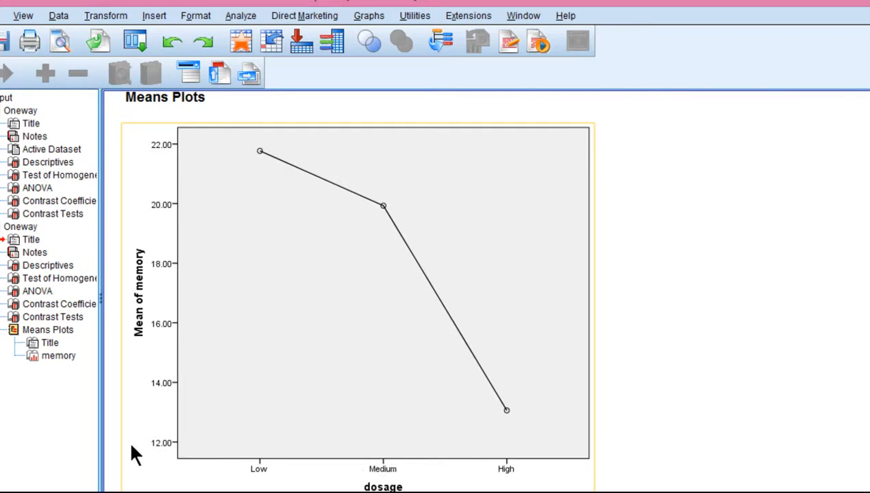
{"action": "mouse_move", "coordinate": [252, 158]}
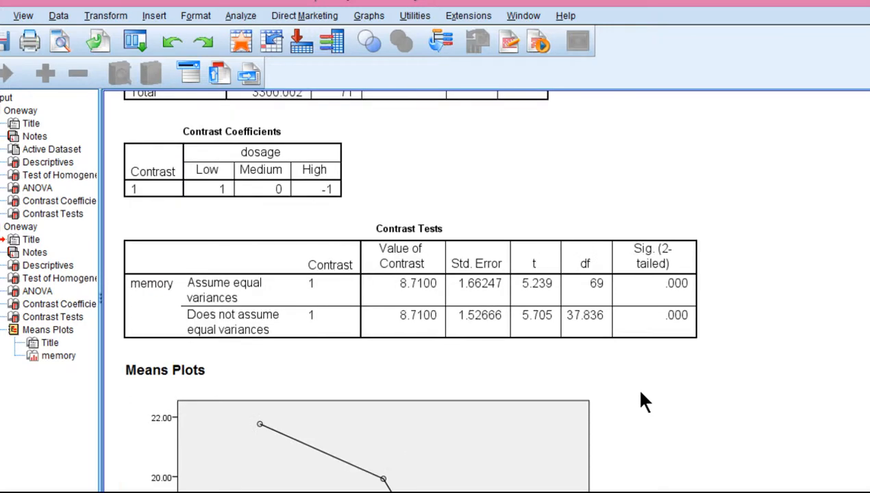
{"action": "left_click", "coordinate": [377, 445]}
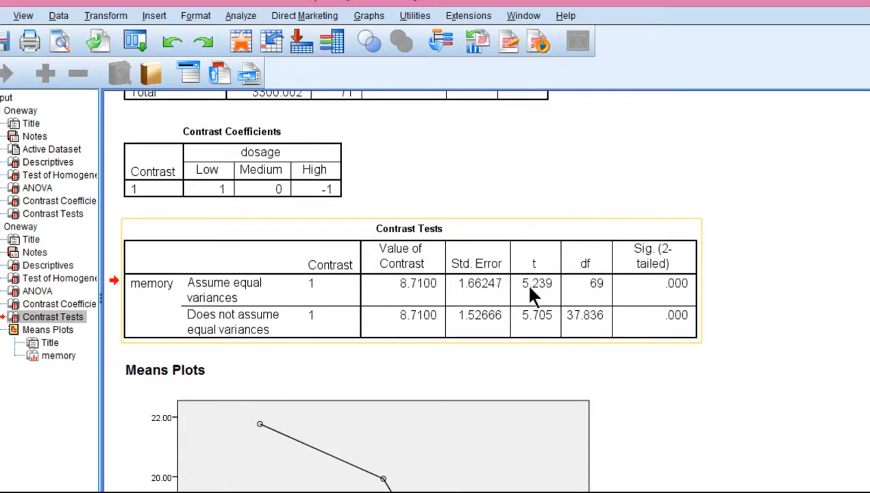
{"action": "mouse_move", "coordinate": [551, 298]}
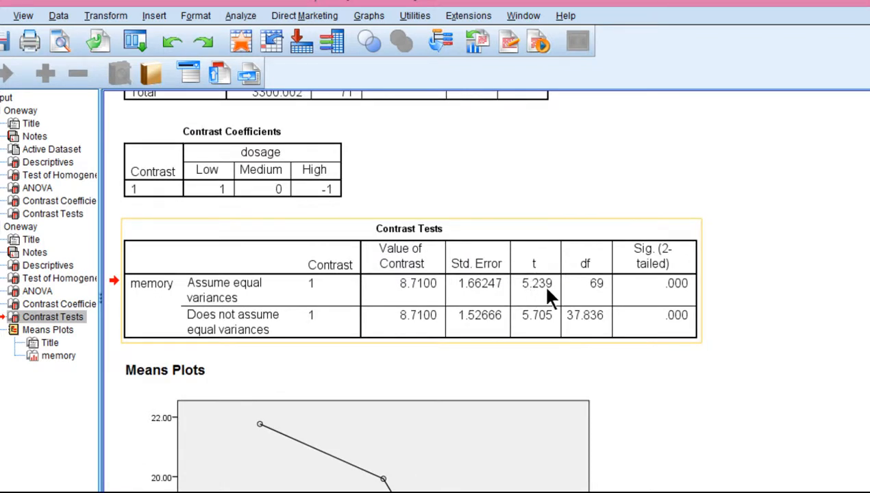
{"action": "mouse_move", "coordinate": [356, 336]}
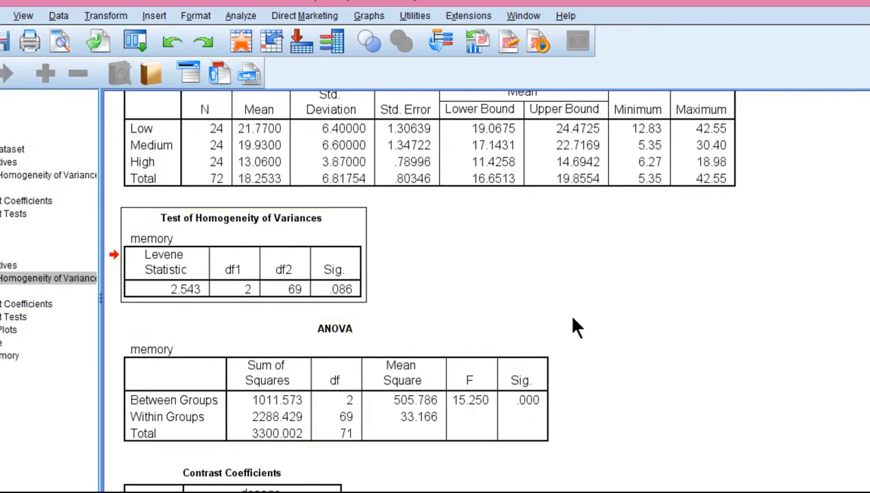
{"action": "scroll", "scroll_direction": "down", "scroll_amount": 3}
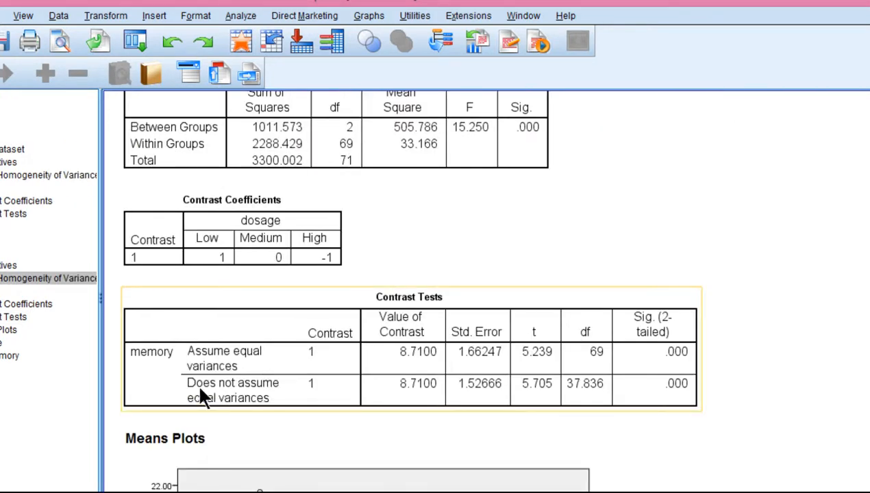
{"action": "mouse_move", "coordinate": [291, 414]}
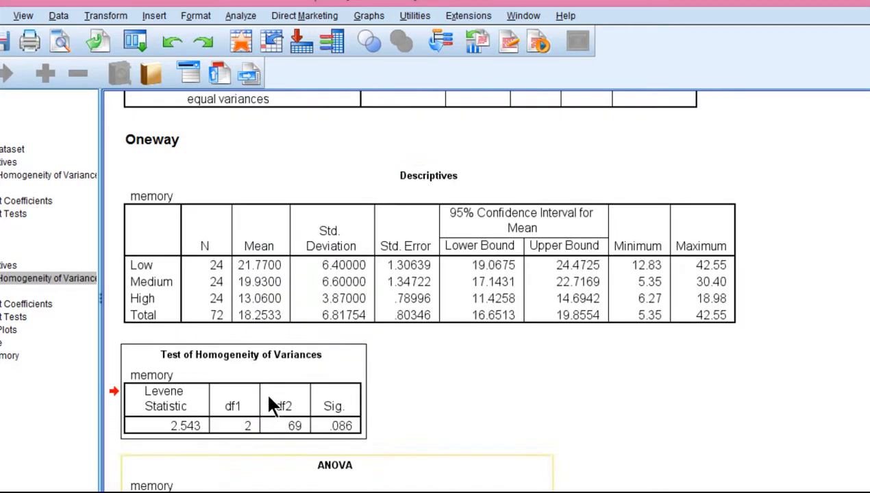
{"action": "scroll", "scroll_direction": "down", "scroll_amount": 3}
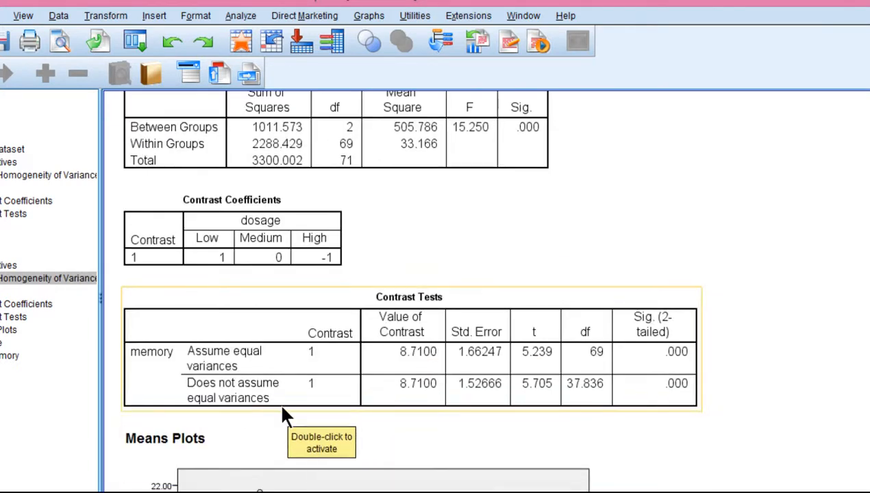
{"action": "mouse_move", "coordinate": [249, 405]}
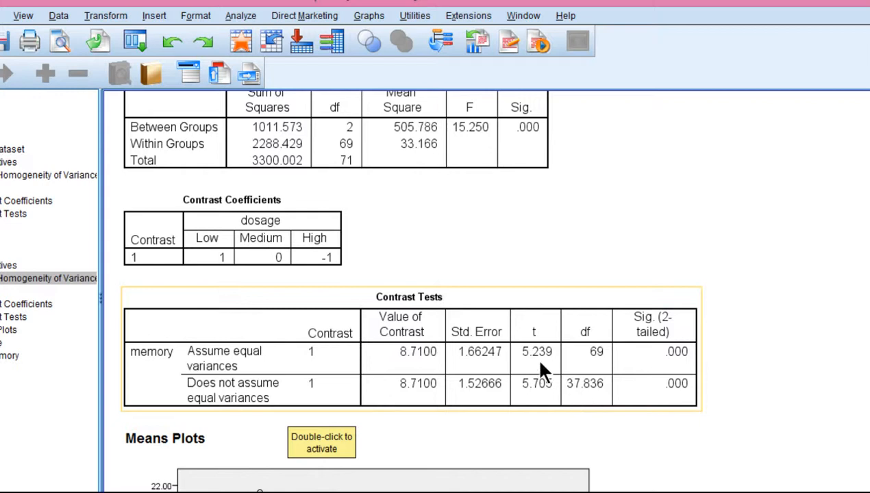
{"action": "mouse_move", "coordinate": [679, 373]}
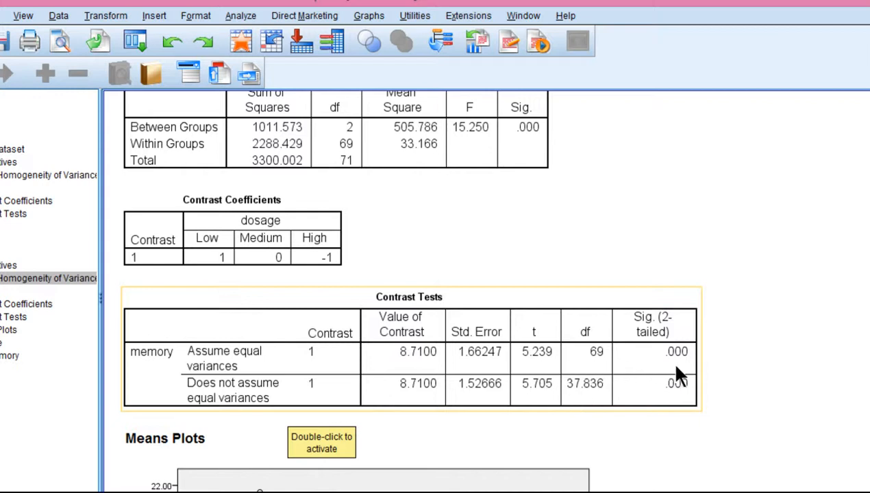
{"action": "mouse_move", "coordinate": [677, 367]}
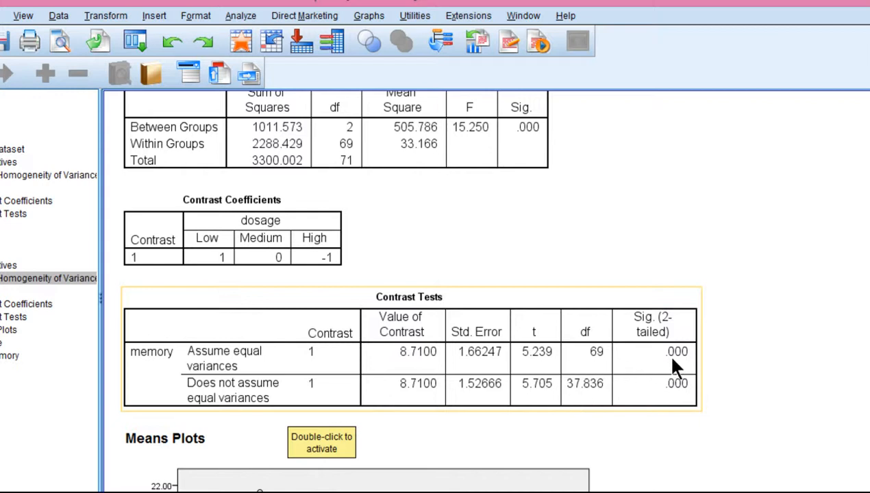
{"action": "mouse_move", "coordinate": [528, 359]}
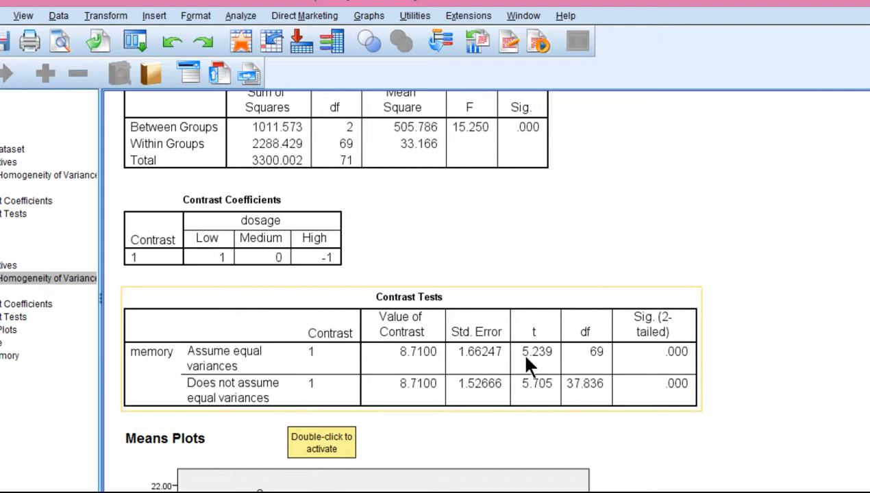
{"action": "scroll", "scroll_direction": "down", "scroll_amount": 3}
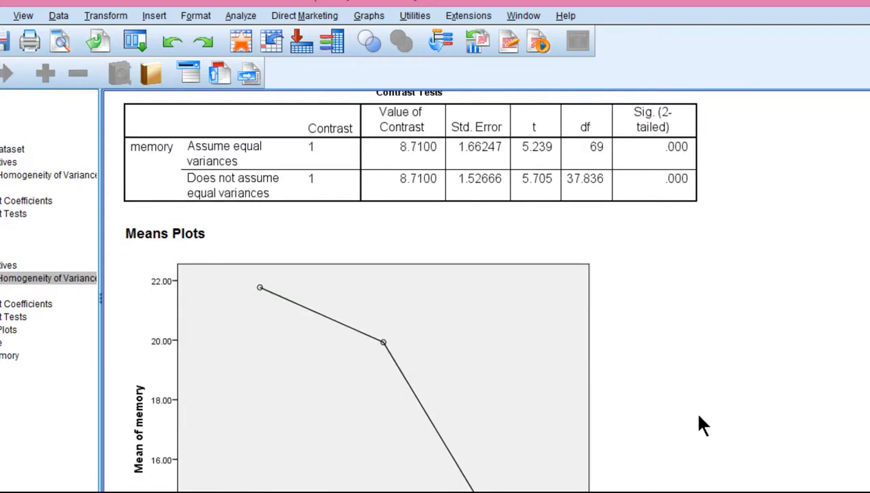
{"action": "scroll", "scroll_direction": "down", "scroll_amount": 3}
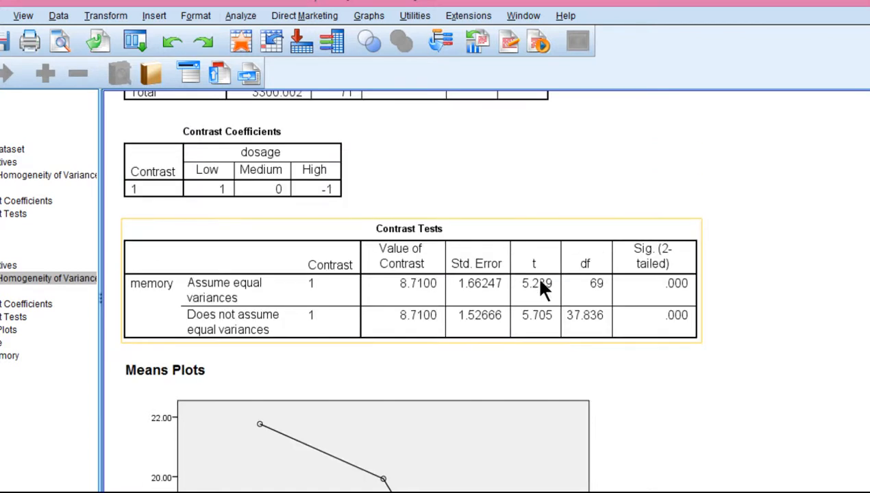
{"action": "mouse_move", "coordinate": [562, 304]}
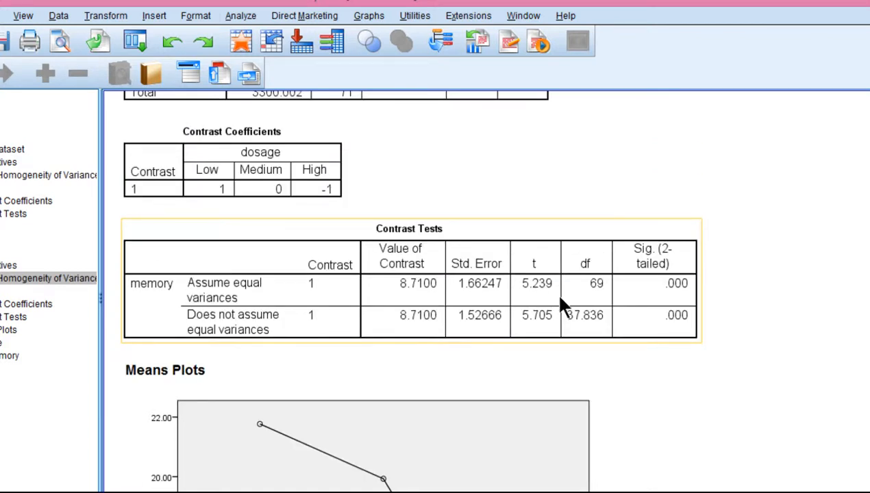
Step: Reopen the ANOVA contrast settings and remove the old 1, 0, -1 coefficients
{"action": "left_click", "coordinate": [240, 15]}
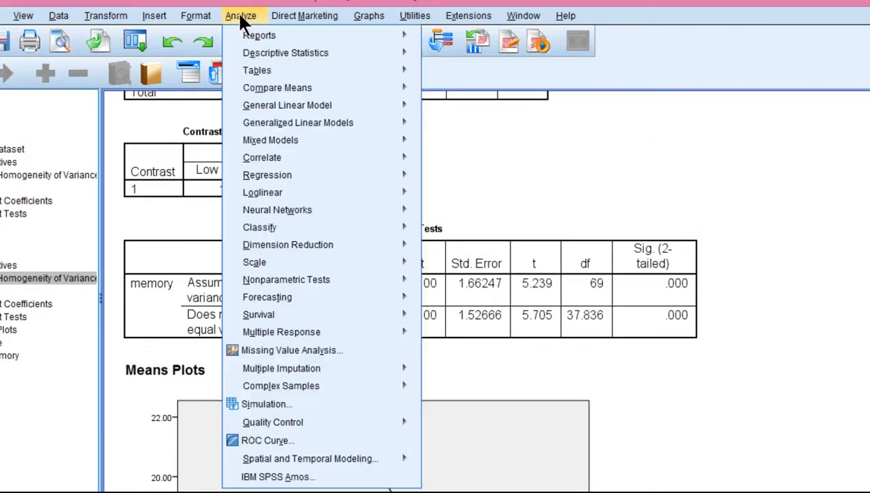
{"action": "mouse_move", "coordinate": [277, 88]}
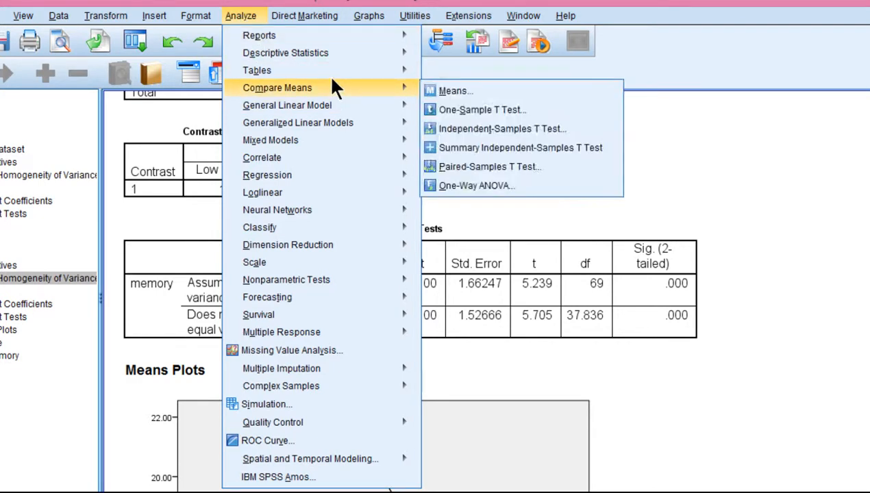
{"action": "mouse_move", "coordinate": [477, 186]}
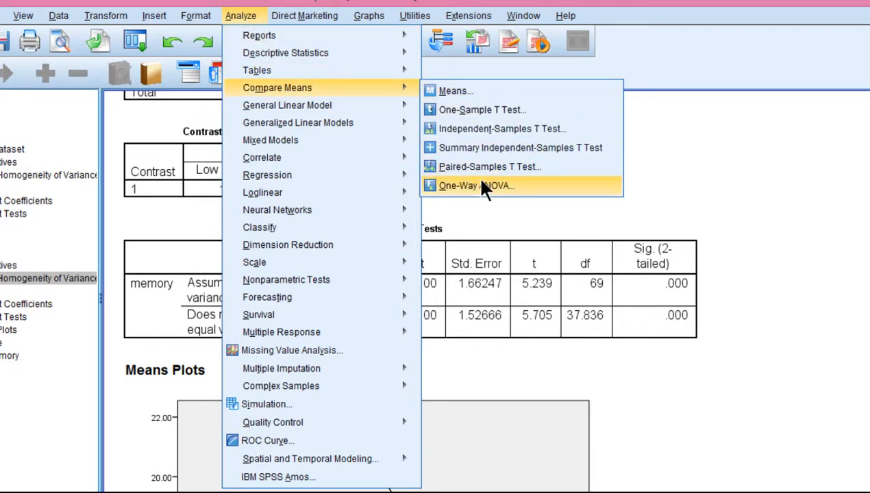
{"action": "left_click", "coordinate": [477, 186]}
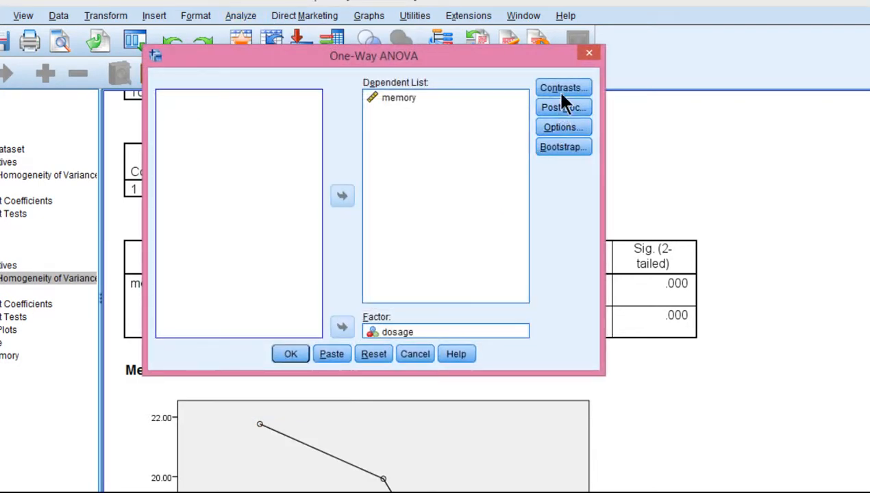
{"action": "left_click", "coordinate": [562, 87]}
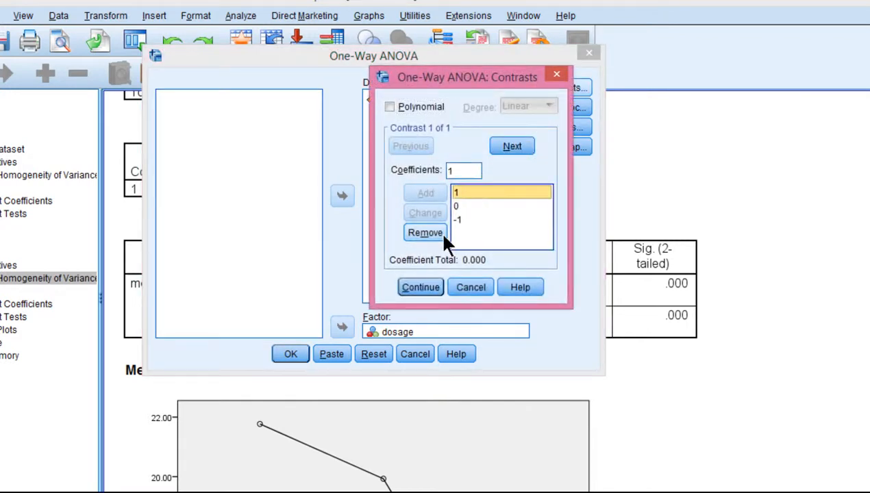
{"action": "left_click", "coordinate": [425, 233]}
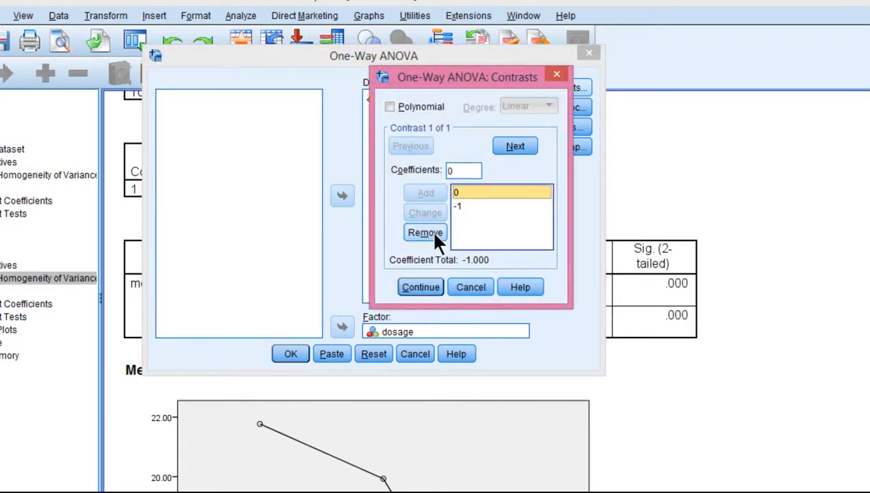
{"action": "left_click", "coordinate": [425, 233]}
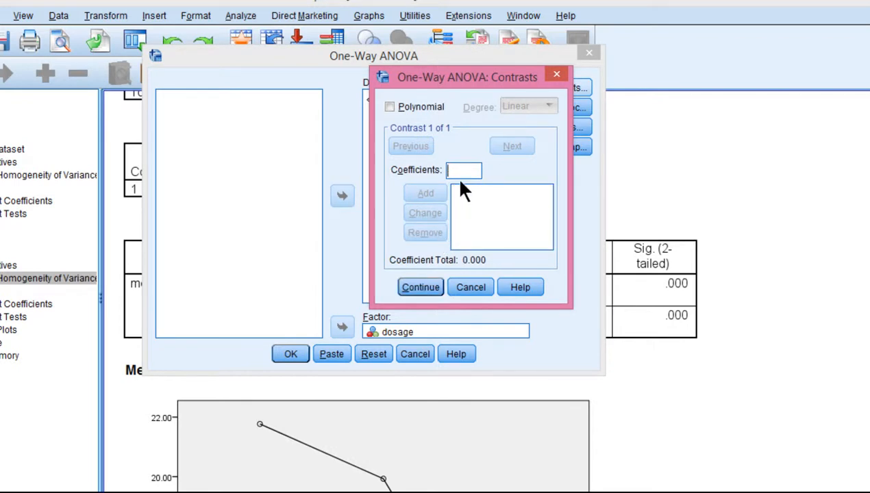
Step: Enter the reversed coefficients -1, 0, 1 and rerun the ANOVA
{"action": "type", "text": "-1"}
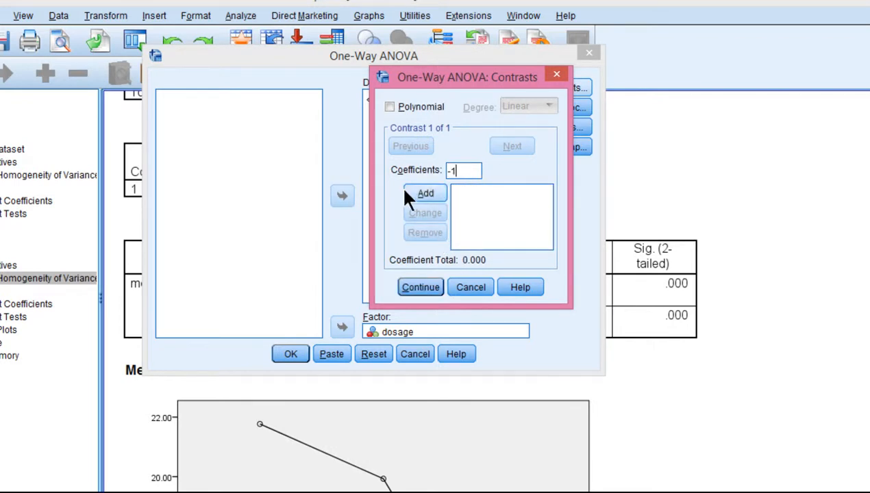
{"action": "left_click", "coordinate": [425, 192]}
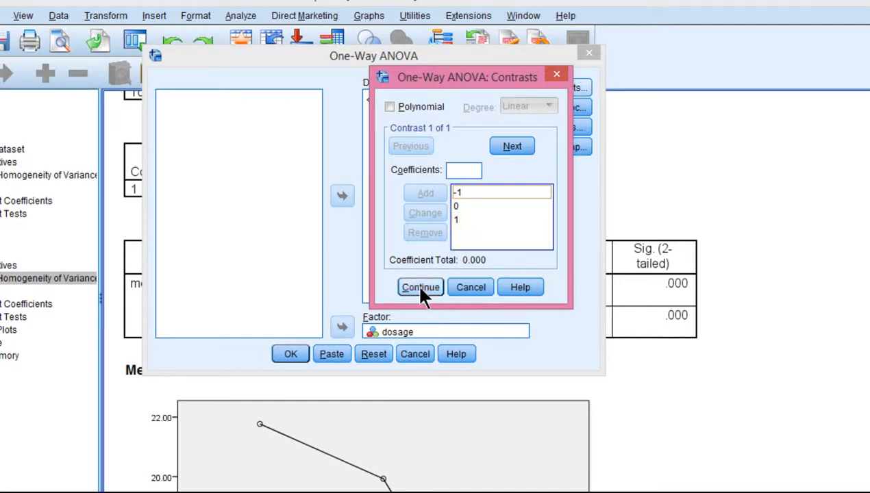
{"action": "left_click", "coordinate": [420, 288]}
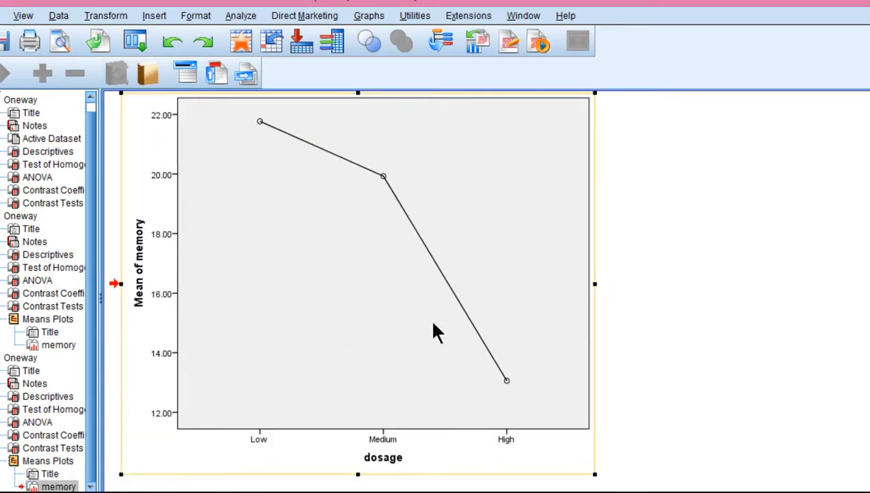
{"action": "mouse_move", "coordinate": [510, 384]}
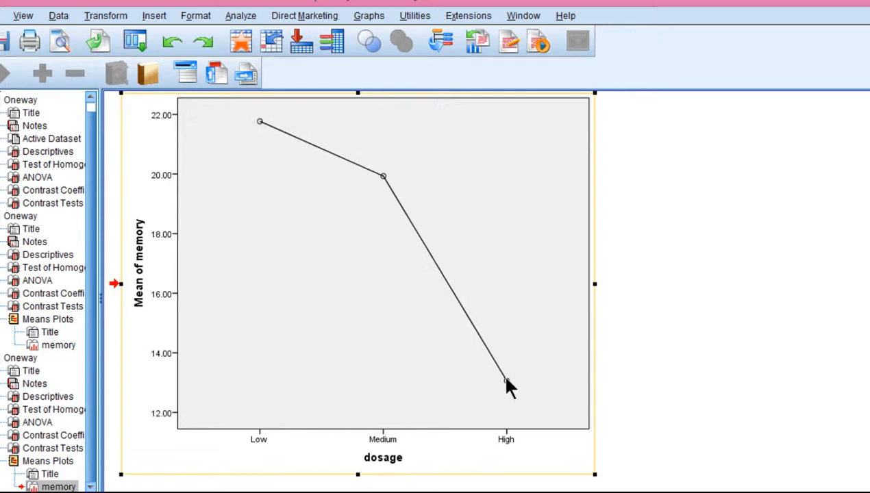
{"action": "mouse_move", "coordinate": [677, 383]}
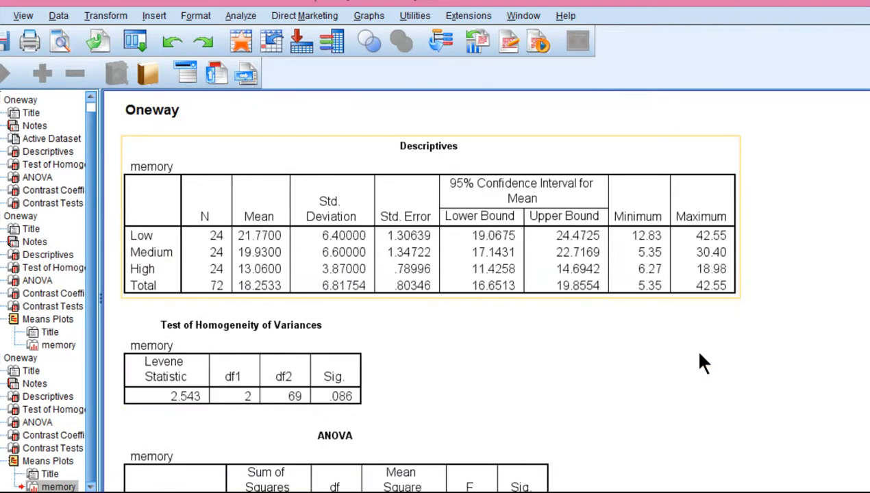
Step: Scroll through the Descriptives and Contrast Tests of the reversed-contrast output
{"action": "scroll", "scroll_direction": "down", "scroll_amount": 3}
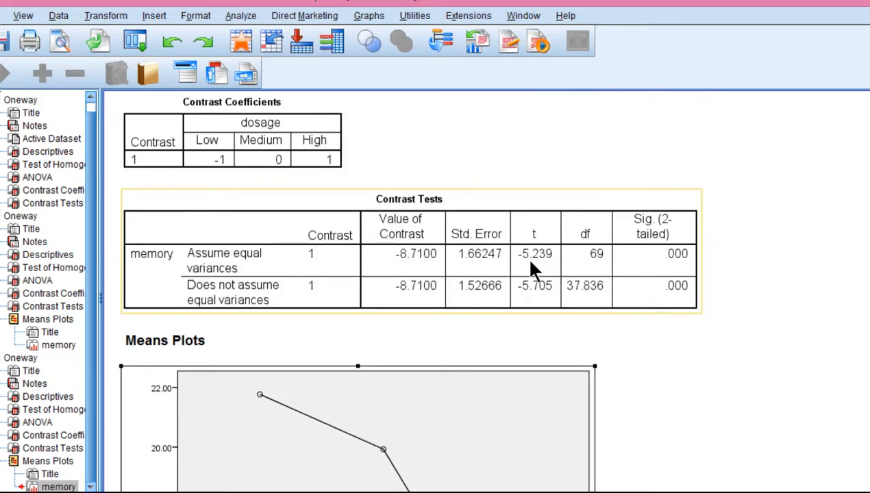
{"action": "scroll", "scroll_direction": "down", "scroll_amount": 3}
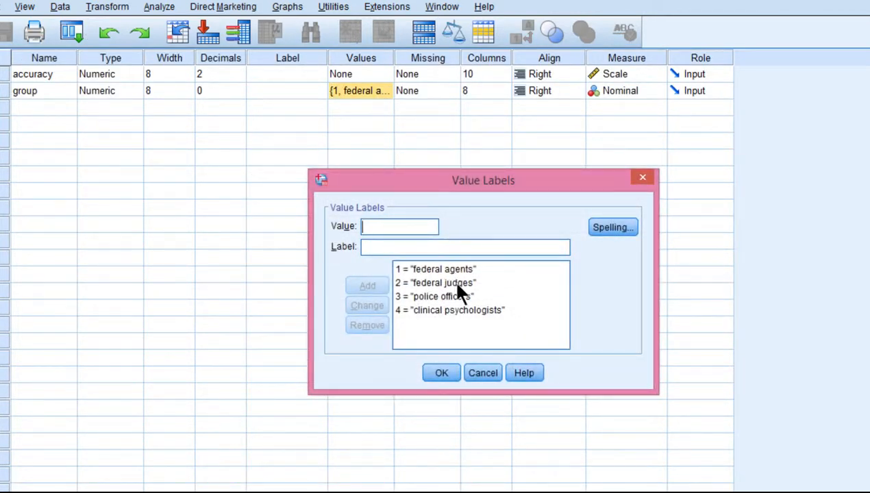
Step: Go over the group labels (police officers, clinical psychologists, federal judges) and close them unchanged
{"action": "left_click", "coordinate": [450, 310]}
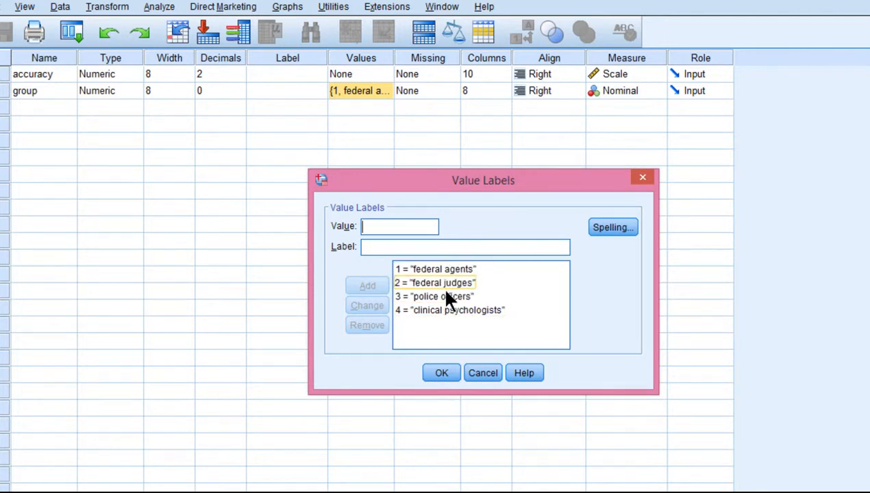
{"action": "left_click", "coordinate": [435, 269]}
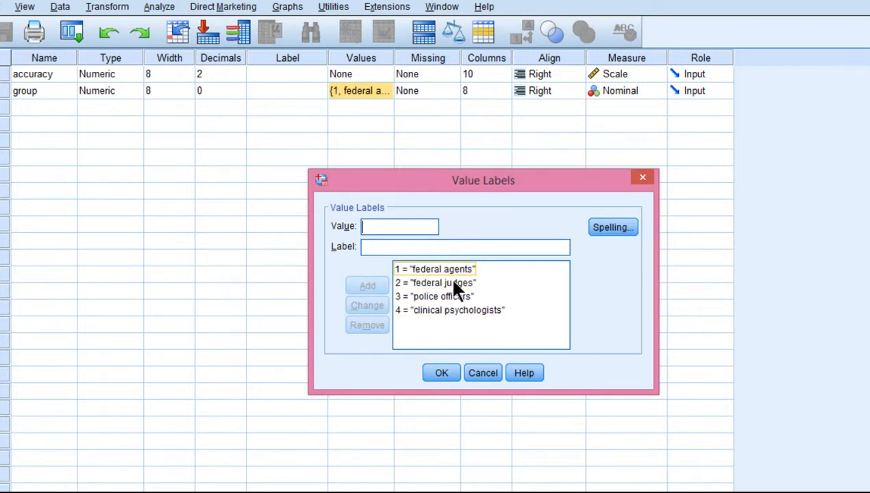
{"action": "left_click", "coordinate": [434, 297]}
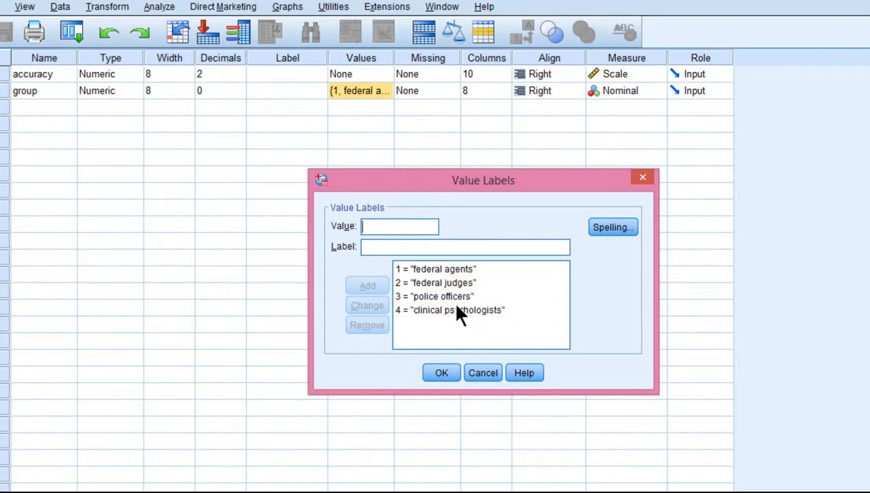
{"action": "left_click", "coordinate": [436, 282]}
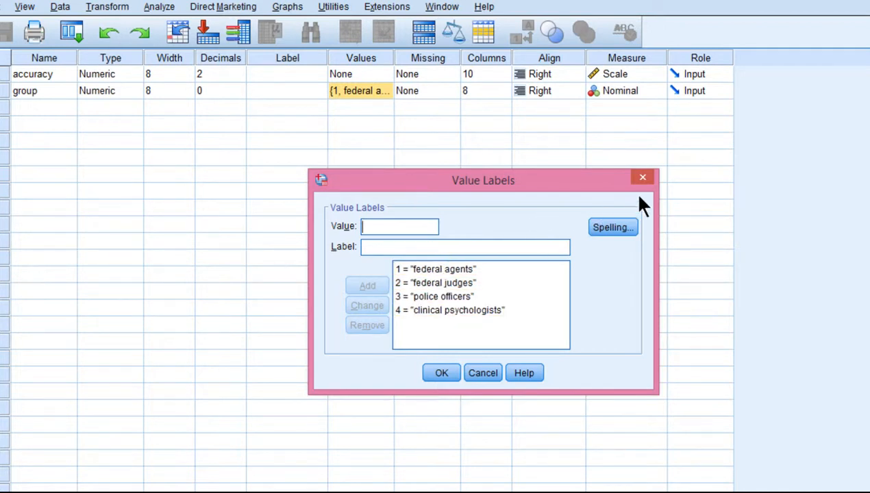
{"action": "left_click", "coordinate": [441, 373]}
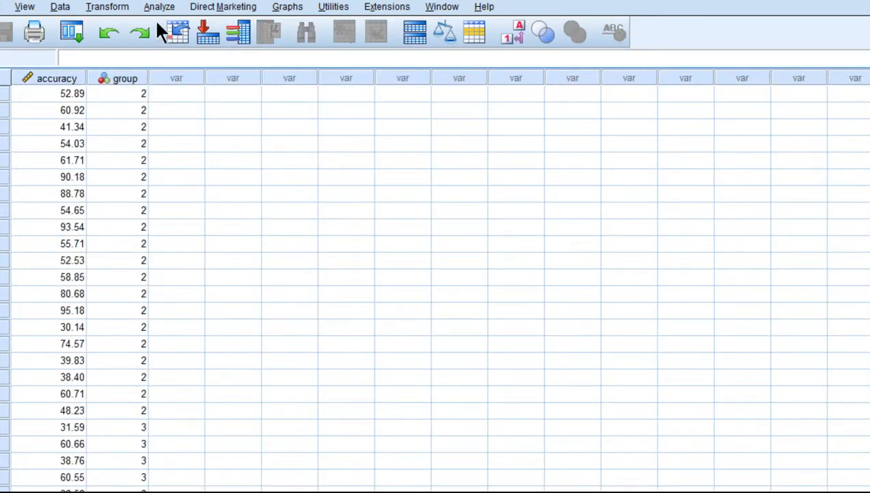
Step: Set up a one-way ANOVA of accuracy by group with contrast coefficients -3, -1, 1, 3
{"action": "left_click", "coordinate": [159, 6]}
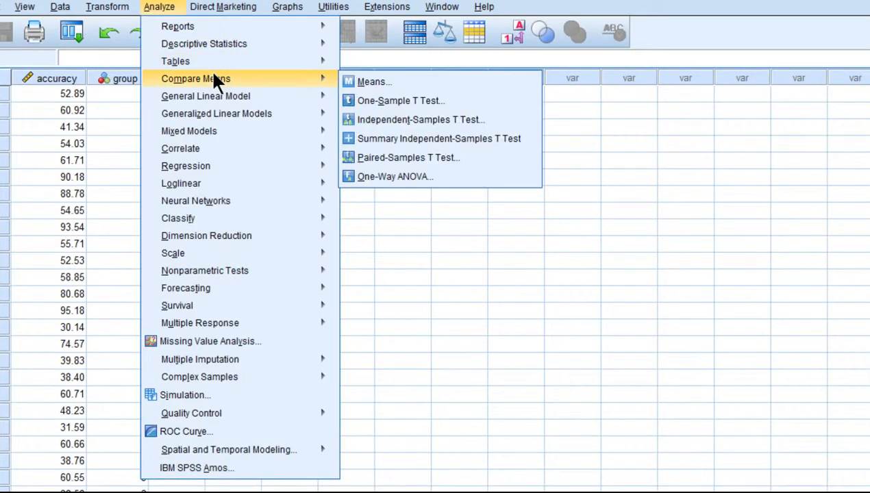
{"action": "left_click", "coordinate": [395, 176]}
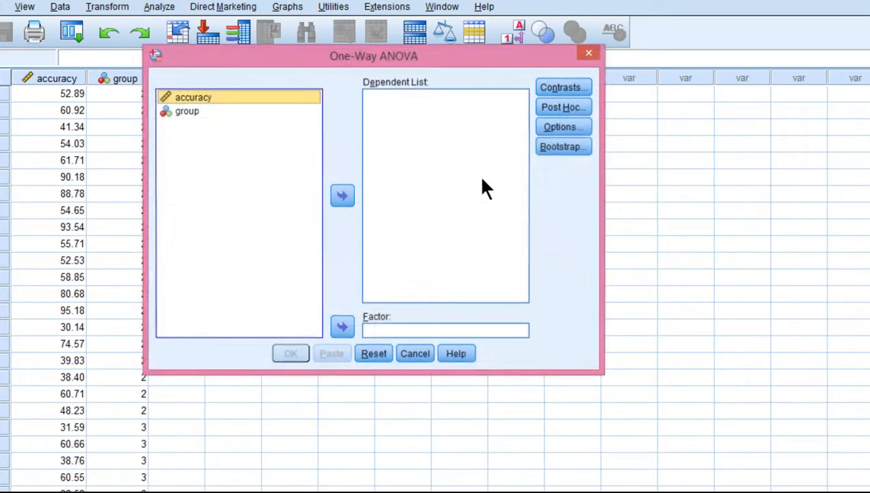
{"action": "mouse_move", "coordinate": [342, 196]}
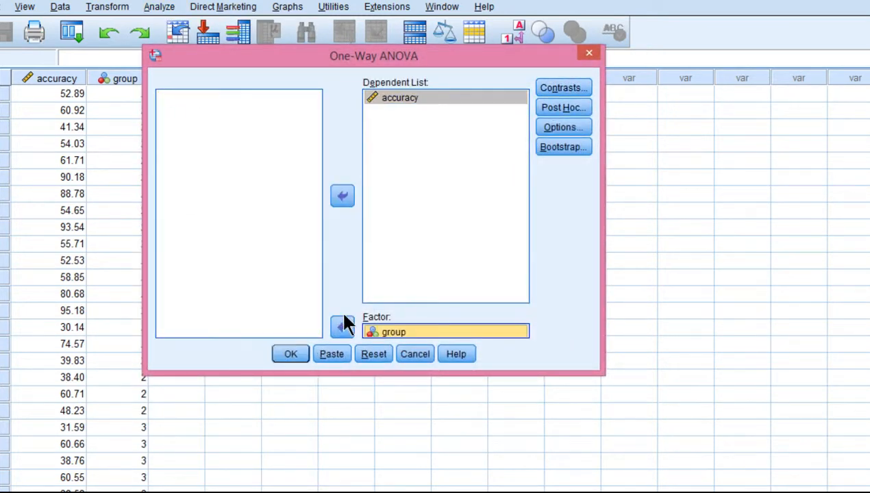
{"action": "left_click", "coordinate": [562, 88]}
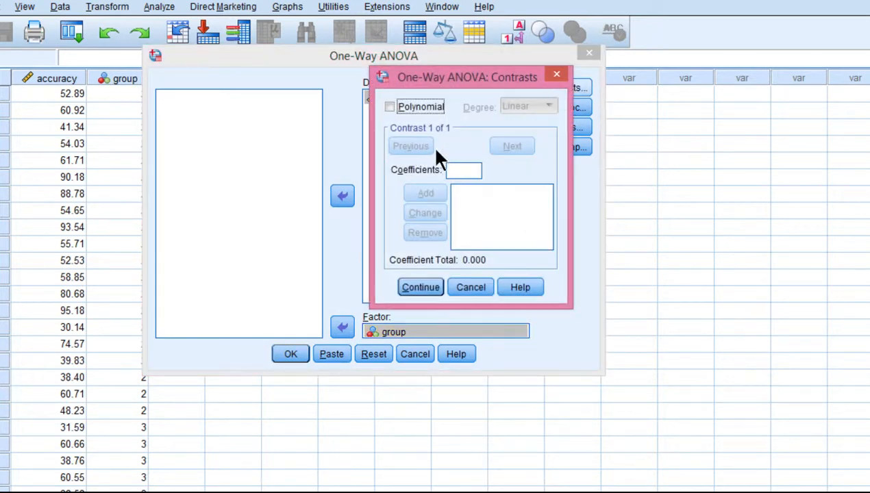
{"action": "left_click", "coordinate": [463, 170]}
{"action": "type", "text": "-3"}
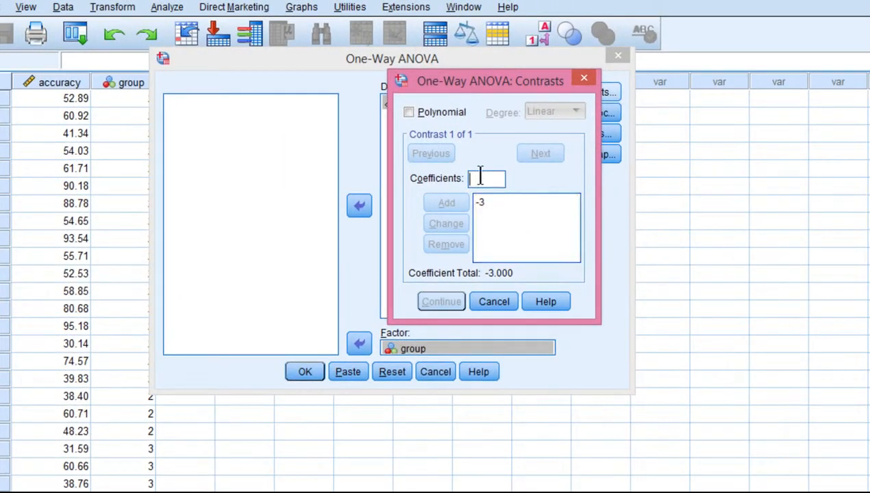
{"action": "left_click", "coordinate": [446, 203]}
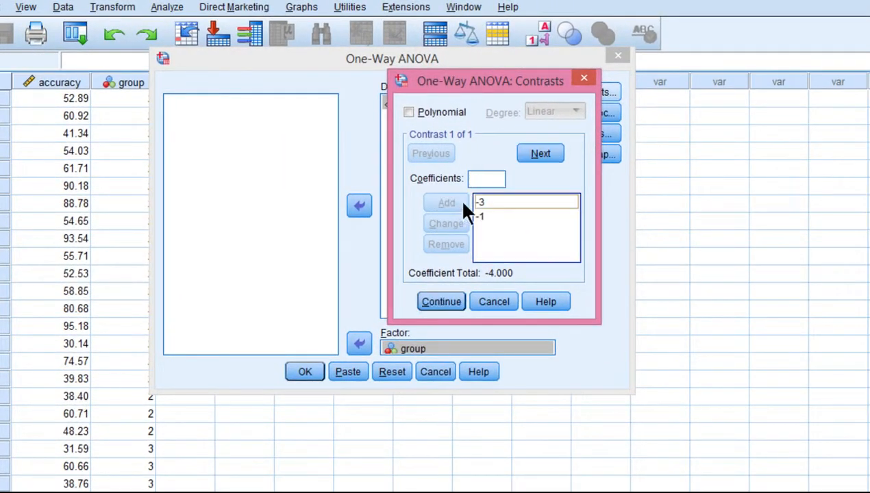
{"action": "left_click", "coordinate": [447, 203]}
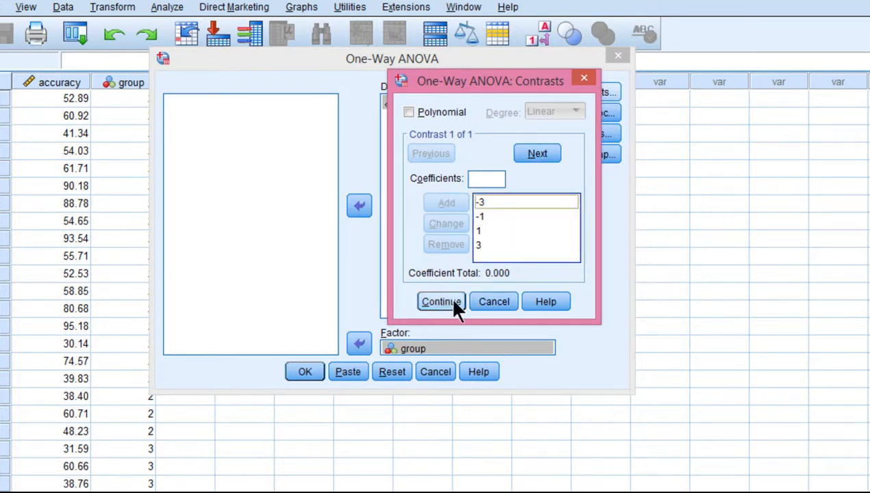
{"action": "left_click", "coordinate": [441, 301]}
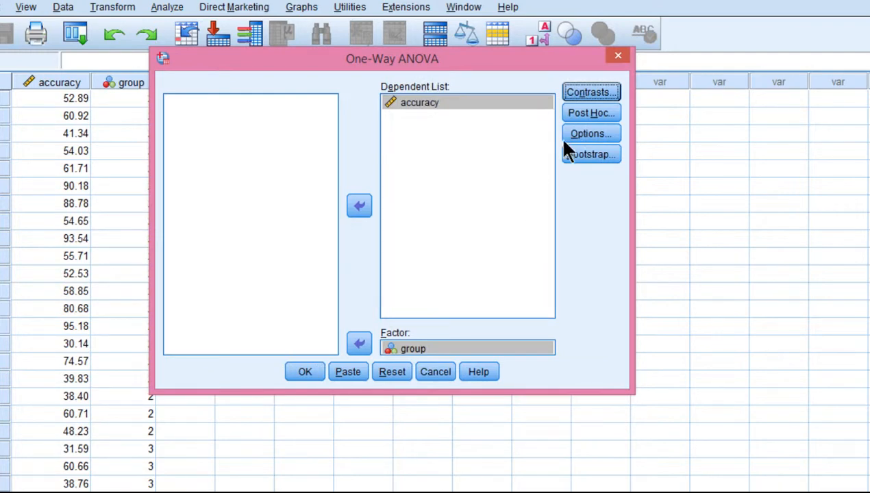
Step: Request descriptives, the homogeneity test and a means plot in Options
{"action": "left_click", "coordinate": [589, 133]}
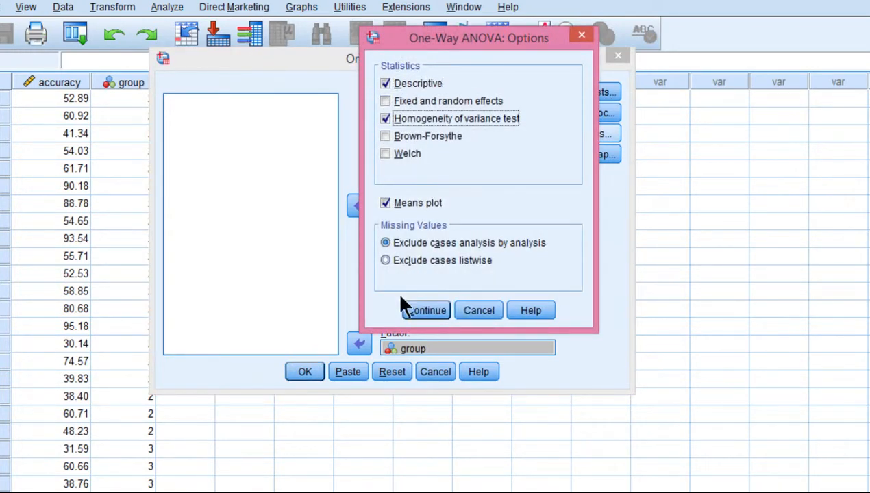
{"action": "left_click", "coordinate": [425, 310]}
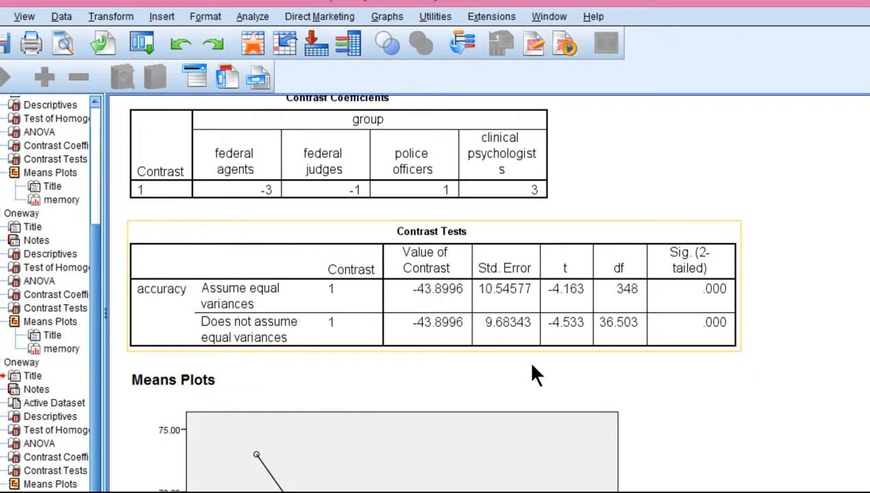
Step: Review the Contrast Coefficients, Contrast Tests and the means plot of accuracy by group
{"action": "scroll", "scroll_direction": "down", "scroll_amount": 3}
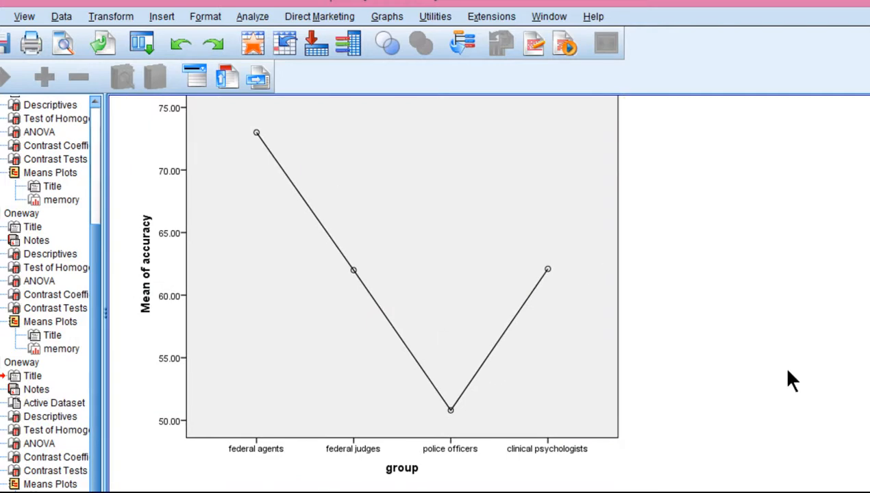
{"action": "scroll", "scroll_direction": "down", "scroll_amount": 3}
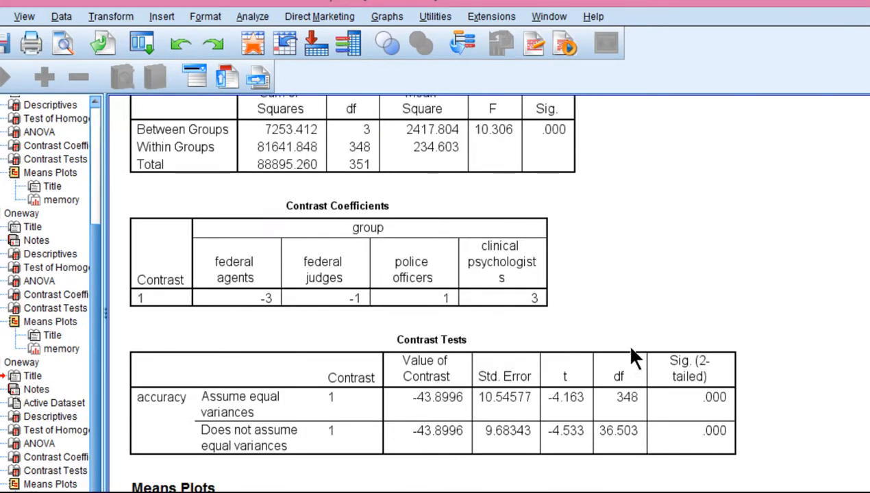
{"action": "left_click", "coordinate": [336, 261]}
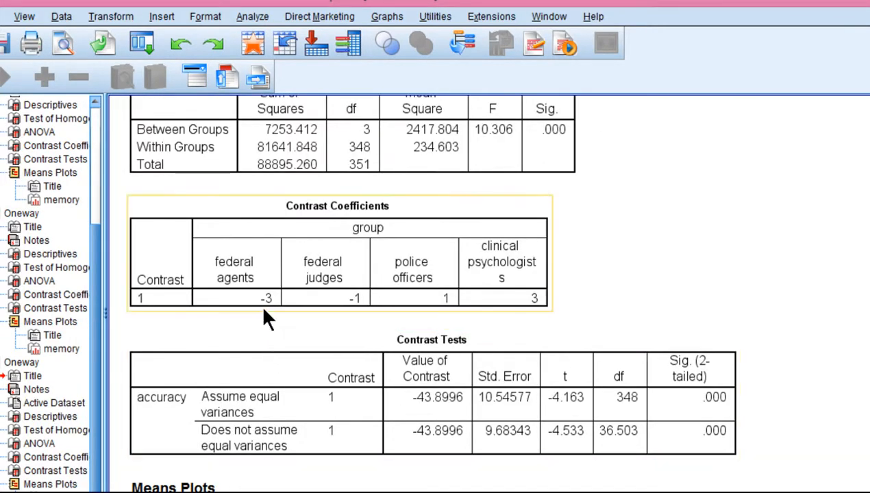
{"action": "mouse_move", "coordinate": [423, 301]}
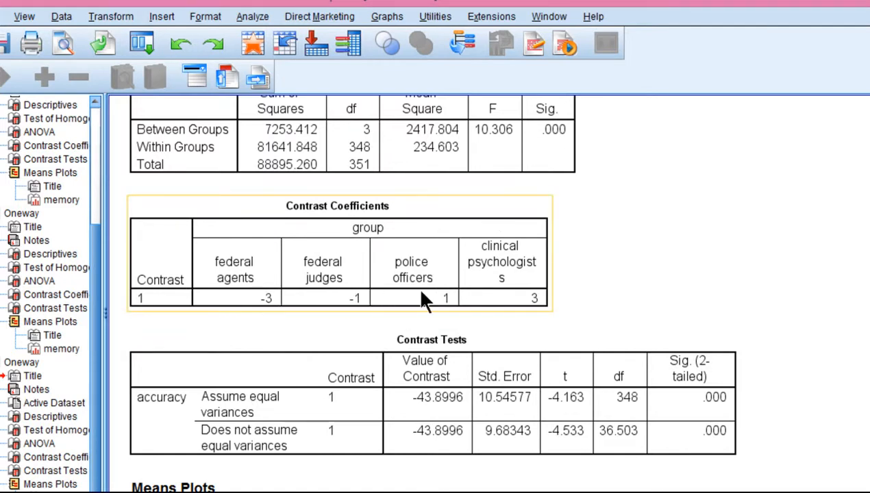
{"action": "scroll", "scroll_direction": "down", "scroll_amount": 3}
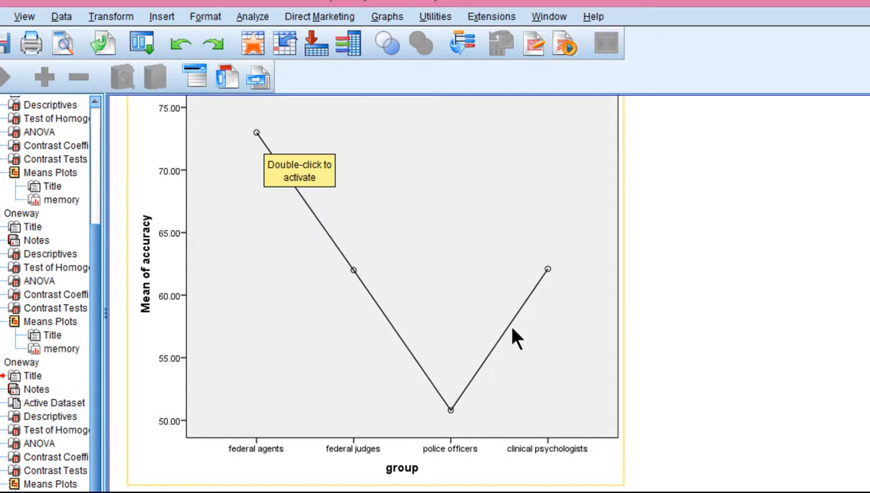
{"action": "mouse_move", "coordinate": [277, 144]}
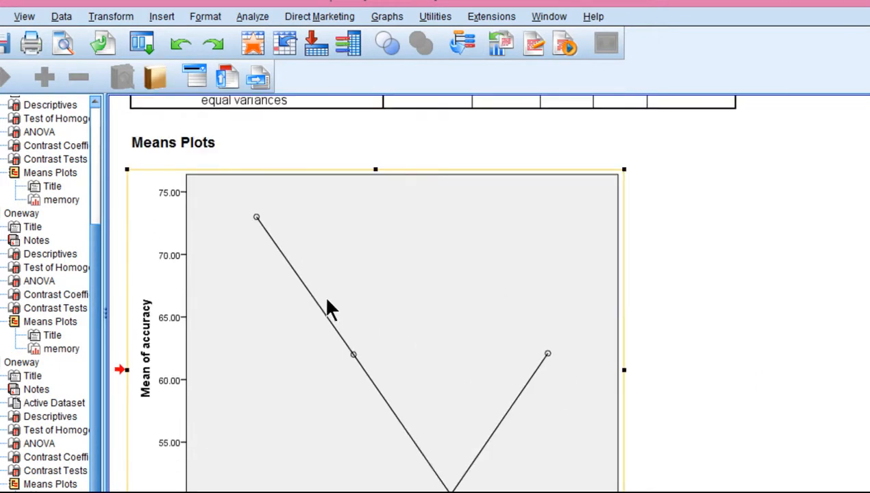
{"action": "scroll", "scroll_direction": "down", "scroll_amount": 3}
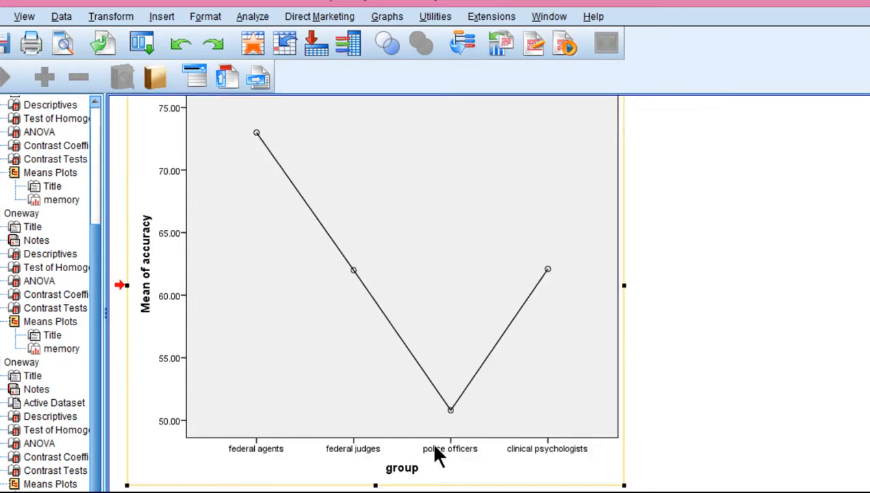
{"action": "mouse_move", "coordinate": [480, 394]}
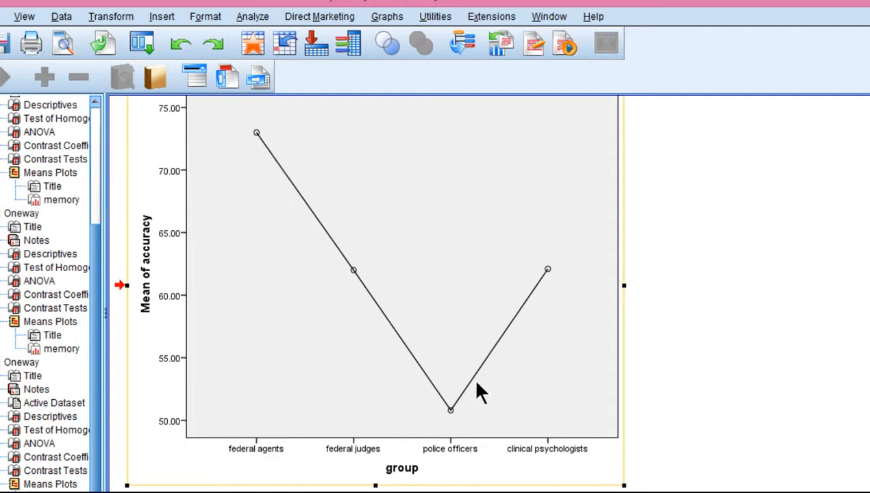
{"action": "mouse_move", "coordinate": [365, 459]}
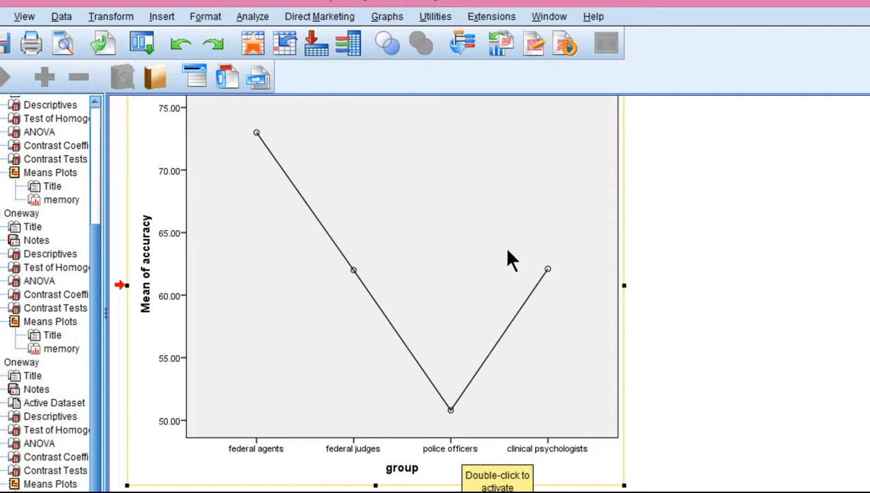
{"action": "mouse_move", "coordinate": [259, 208]}
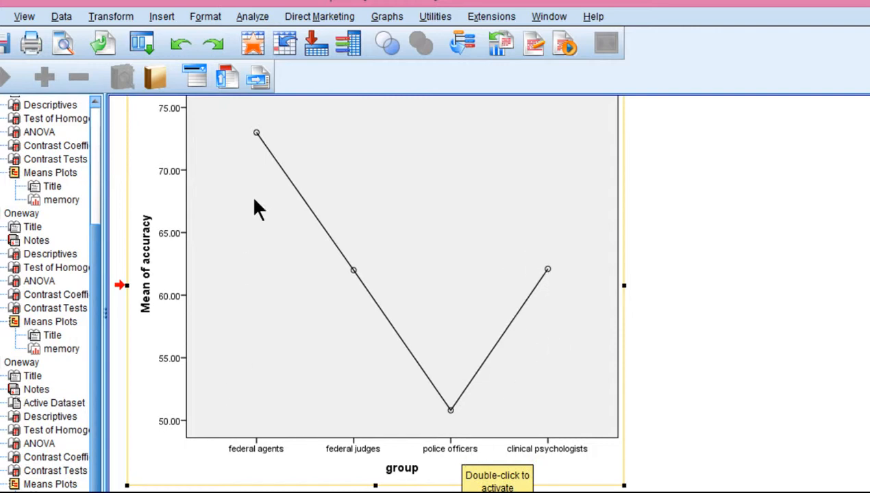
{"action": "mouse_move", "coordinate": [274, 162]}
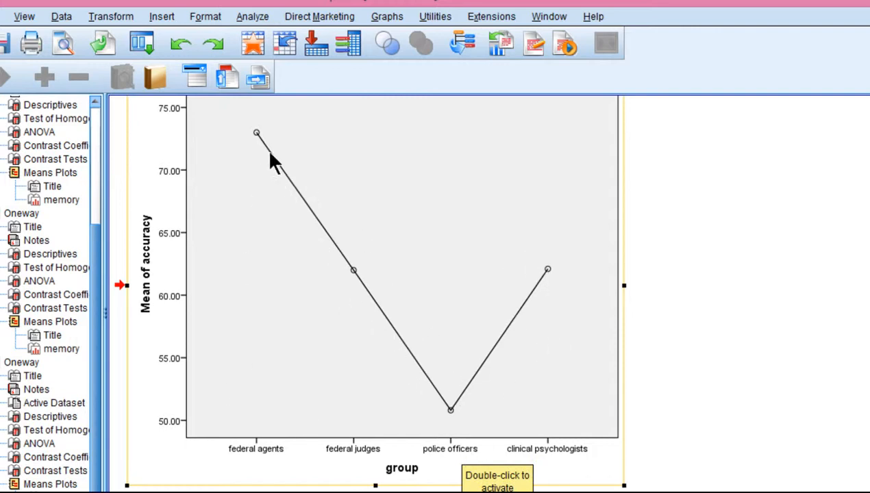
{"action": "mouse_move", "coordinate": [384, 309]}
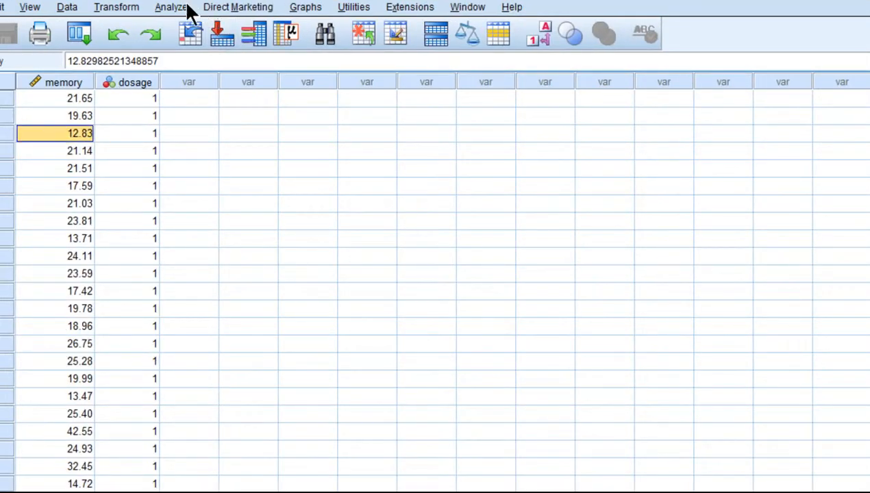
Step: Add a polynomial trend contrast to the memory-by-dosage one-way ANOVA
{"action": "left_click", "coordinate": [170, 7]}
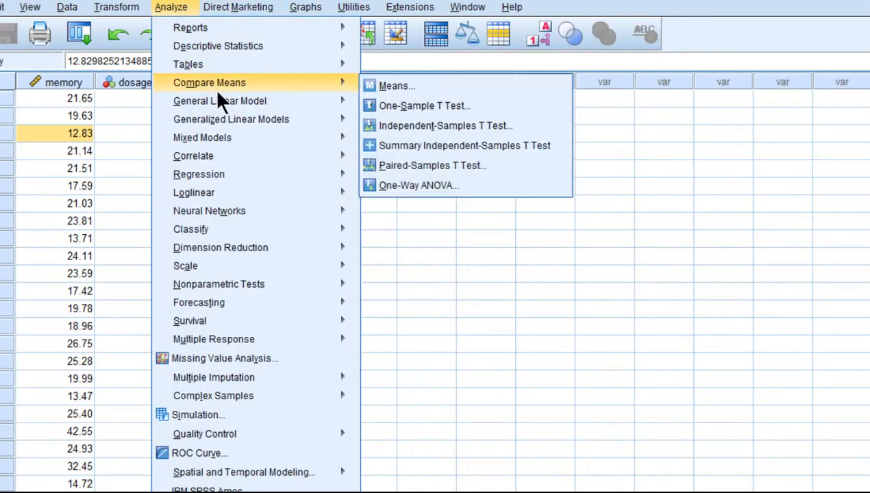
{"action": "left_click", "coordinate": [420, 185]}
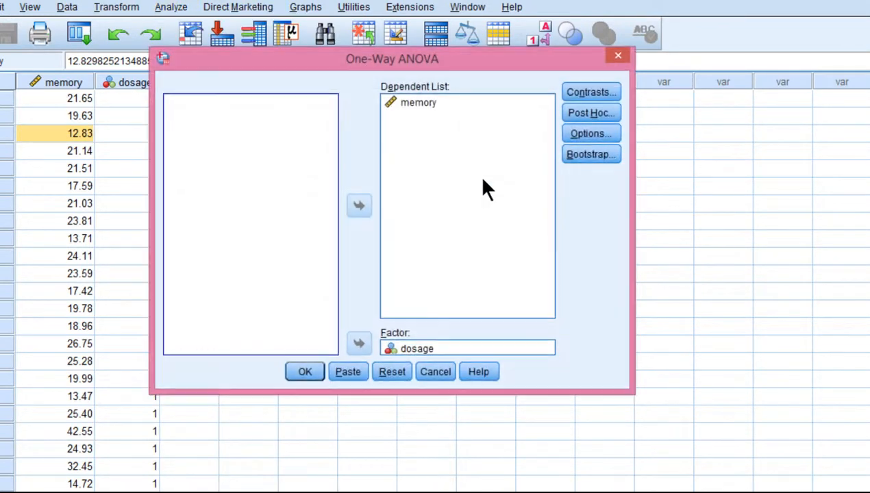
{"action": "left_click", "coordinate": [590, 91]}
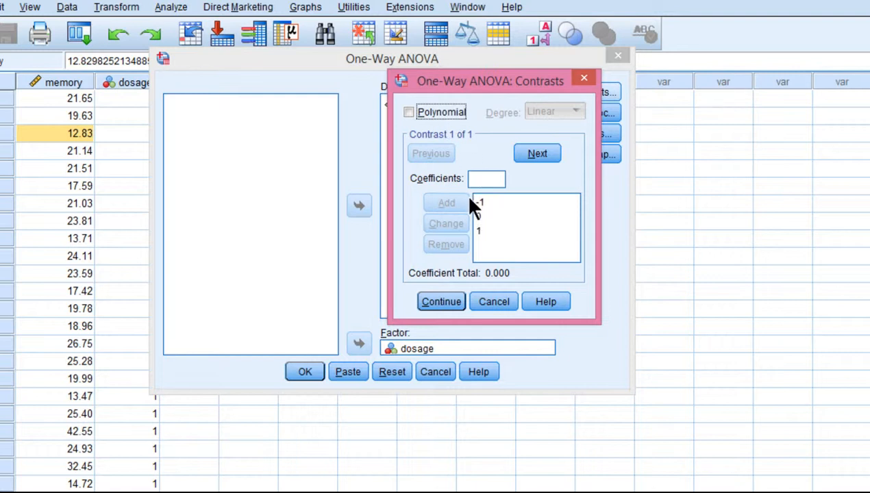
{"action": "left_click", "coordinate": [409, 113]}
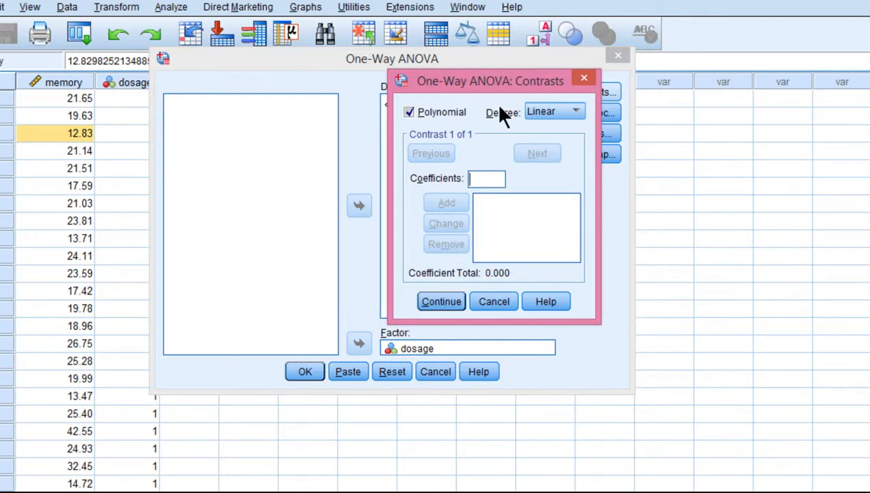
Step: Keep the polynomial degree at Linear and run the ANOVA
{"action": "left_click", "coordinate": [576, 111]}
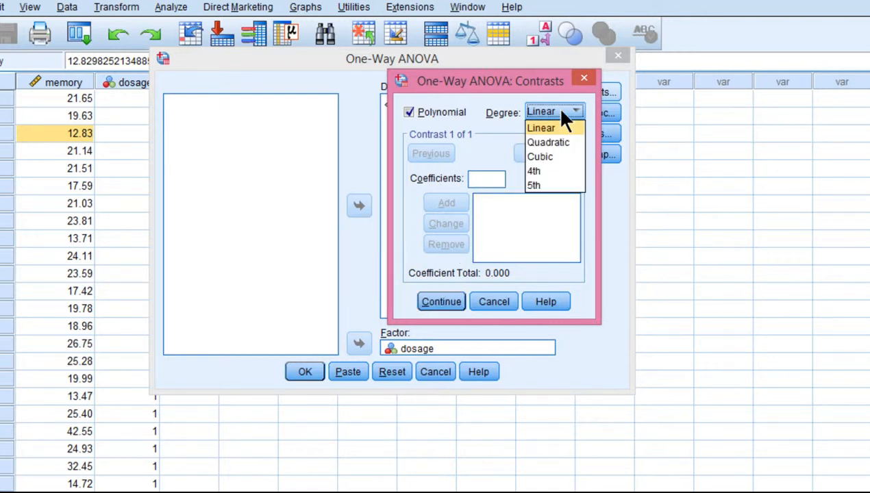
{"action": "mouse_move", "coordinate": [541, 129]}
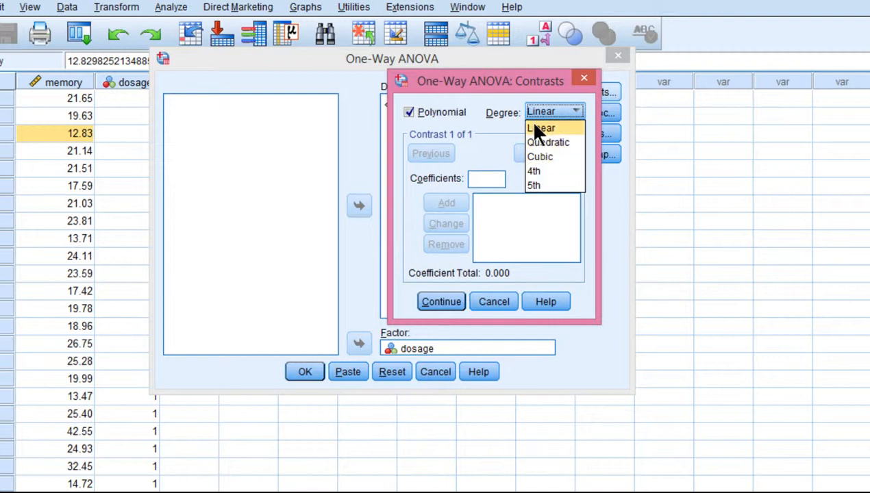
{"action": "left_click", "coordinate": [541, 129]}
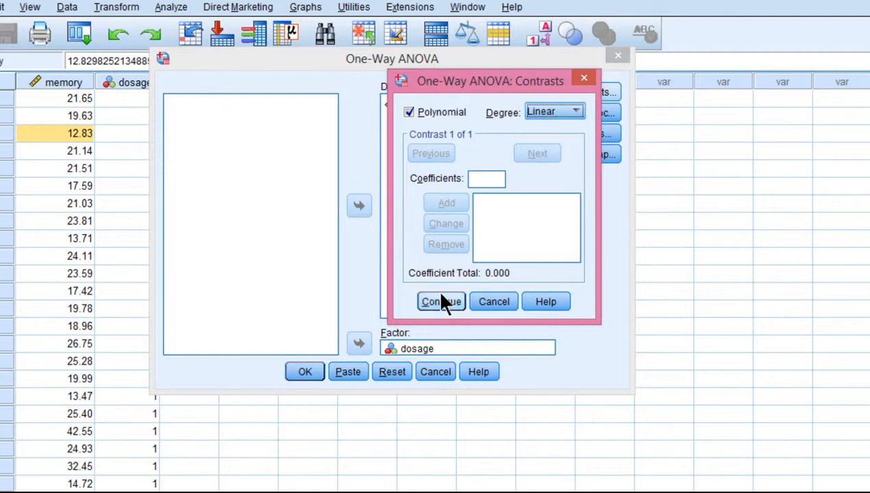
{"action": "left_click", "coordinate": [441, 302]}
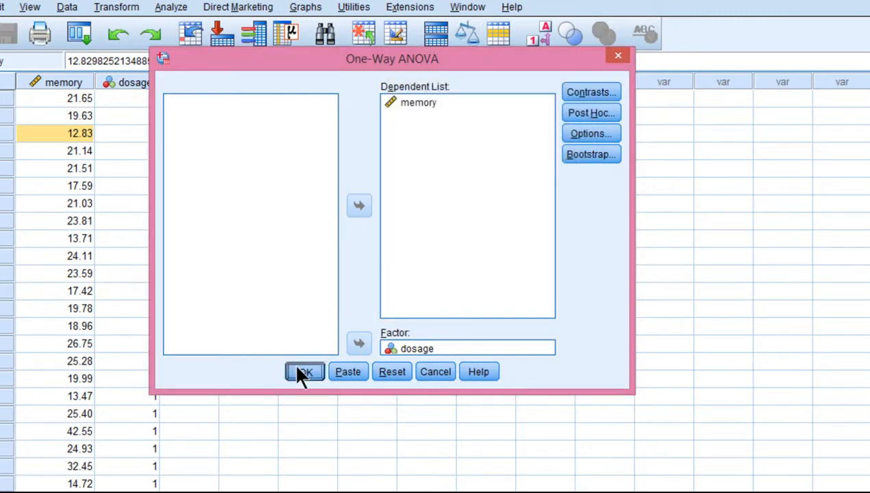
{"action": "left_click", "coordinate": [304, 372]}
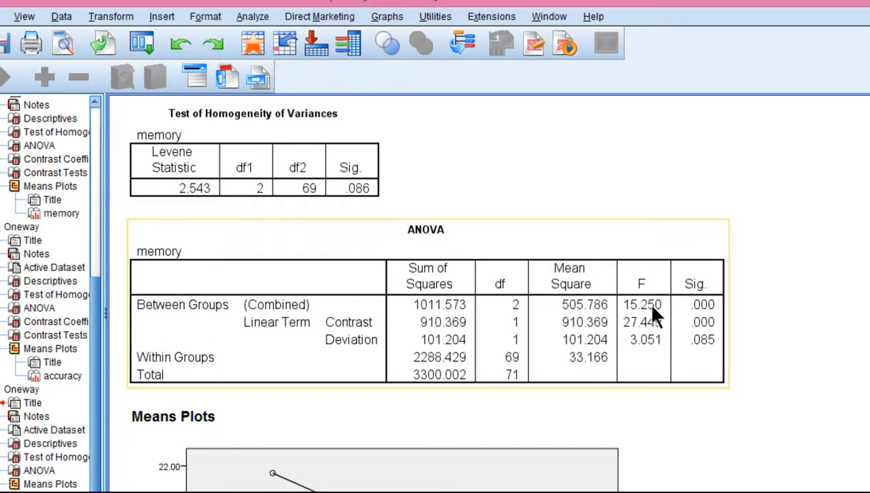
{"action": "mouse_move", "coordinate": [642, 316]}
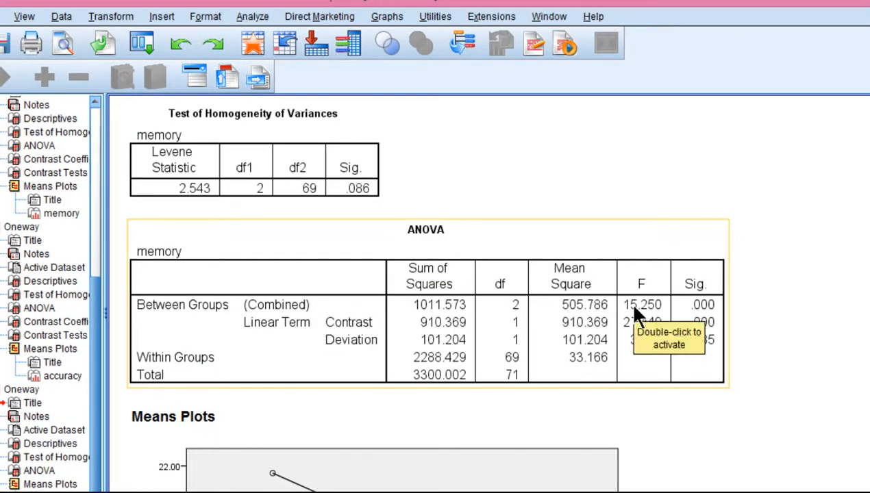
{"action": "mouse_move", "coordinate": [308, 328]}
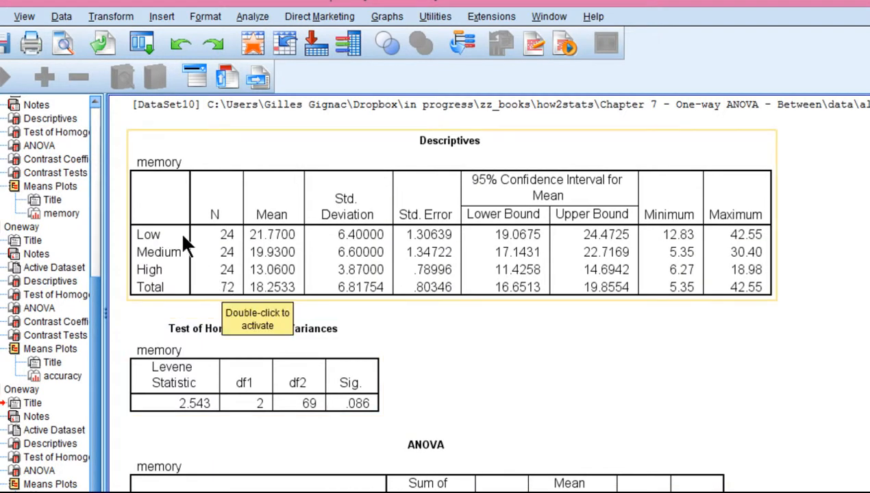
{"action": "mouse_move", "coordinate": [305, 249]}
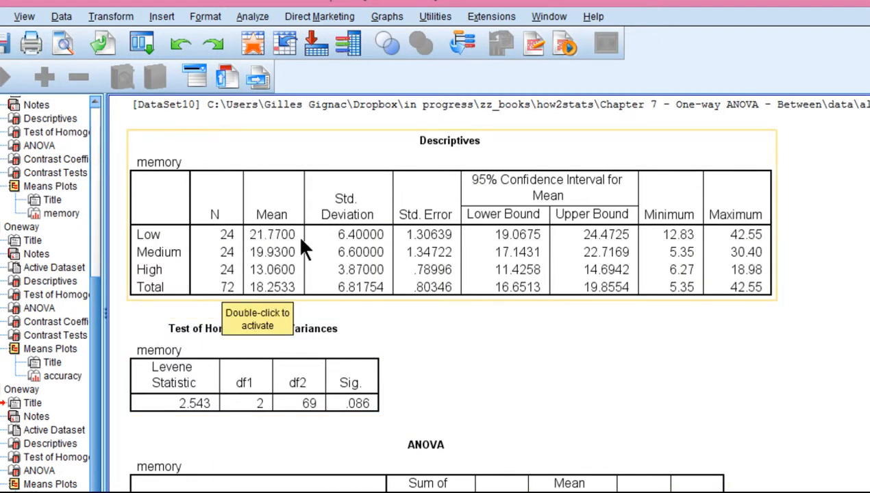
{"action": "scroll", "scroll_direction": "down", "scroll_amount": 3}
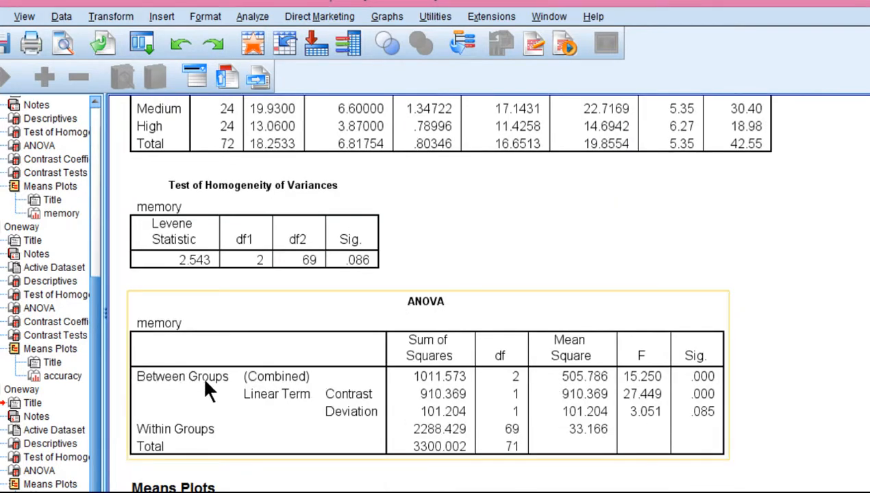
{"action": "mouse_move", "coordinate": [400, 412]}
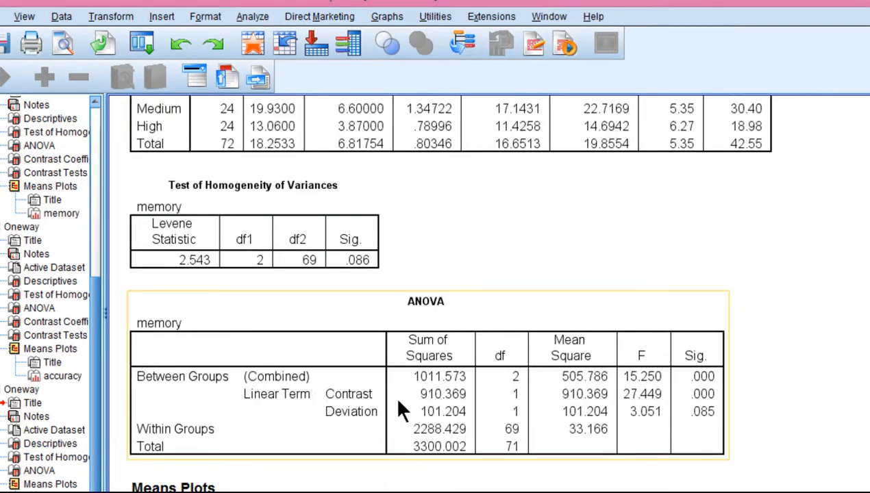
{"action": "mouse_move", "coordinate": [633, 404]}
{"action": "type", "text": "27.449"}
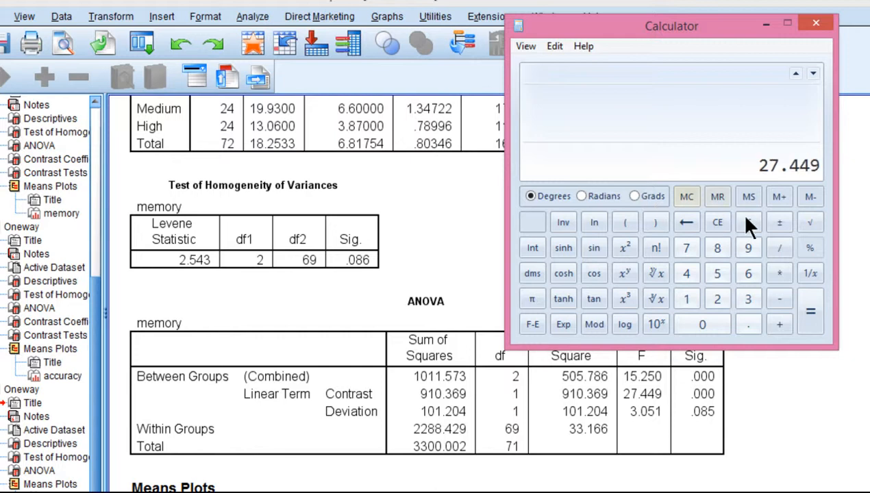
{"action": "left_click", "coordinate": [811, 222]}
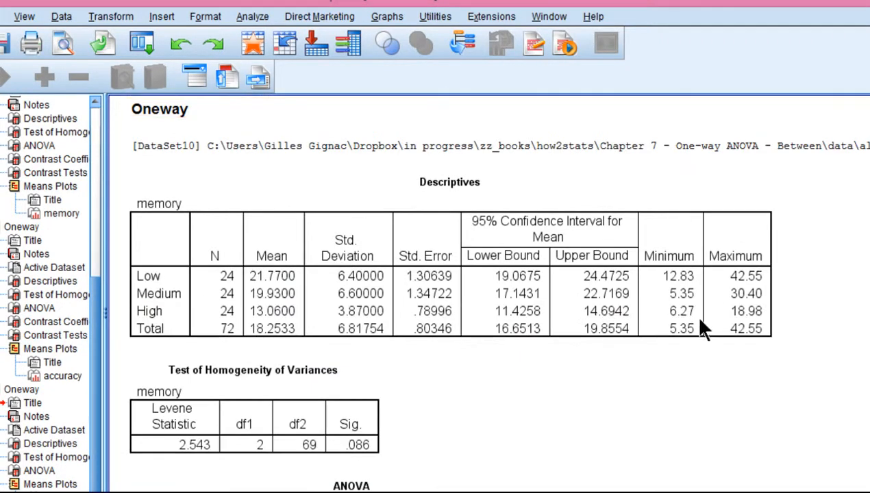
{"action": "scroll", "scroll_direction": "down", "scroll_amount": 3}
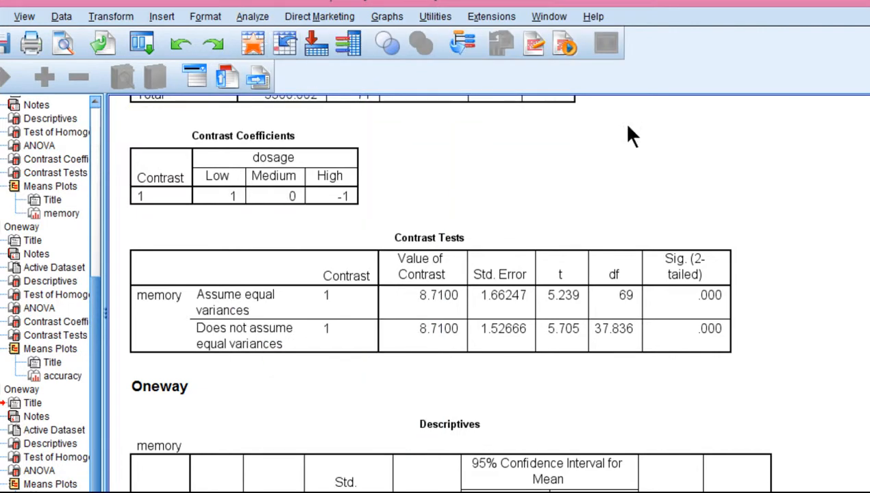
{"action": "scroll", "scroll_direction": "down", "scroll_amount": 3}
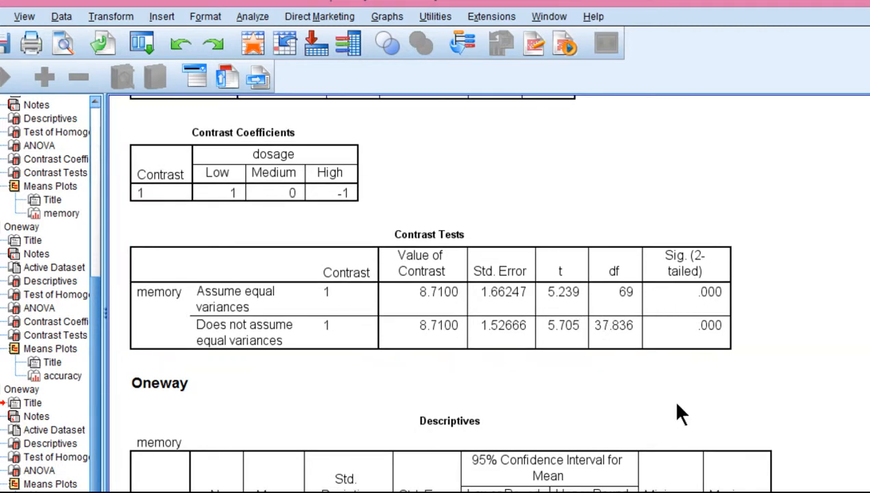
{"action": "left_click", "coordinate": [159, 383]}
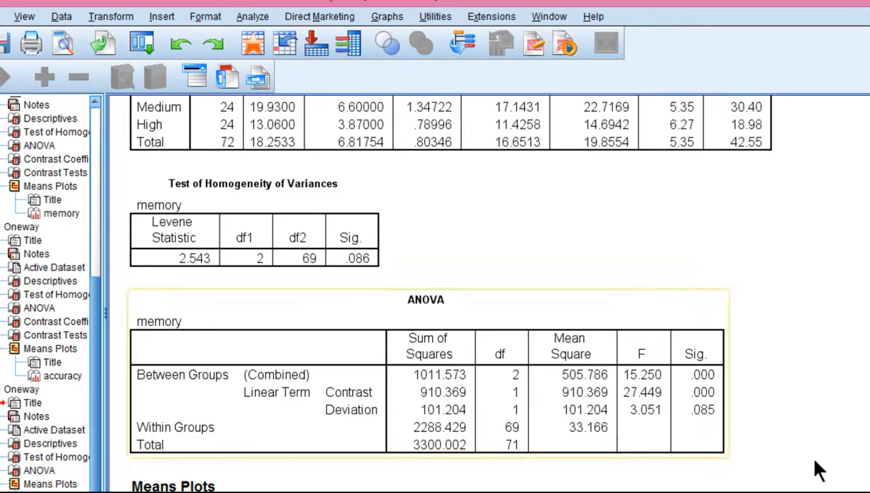
{"action": "scroll", "scroll_direction": "down", "scroll_amount": 3}
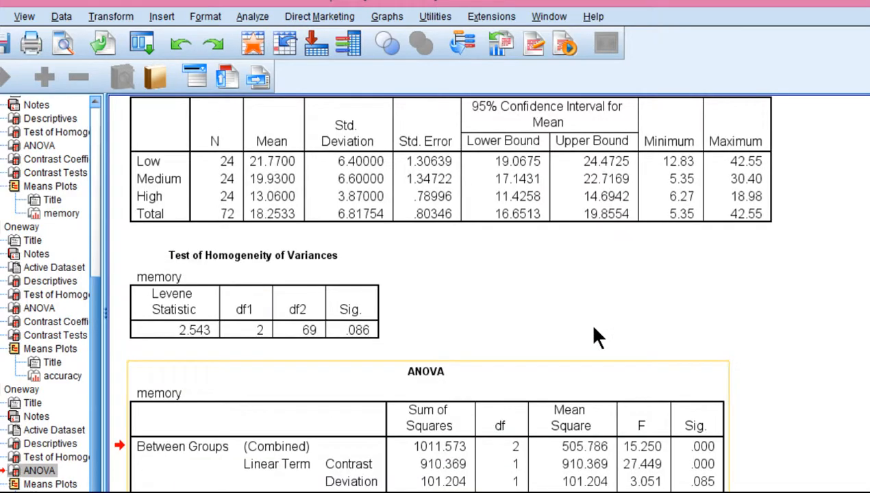
{"action": "scroll", "scroll_direction": "down", "scroll_amount": 3}
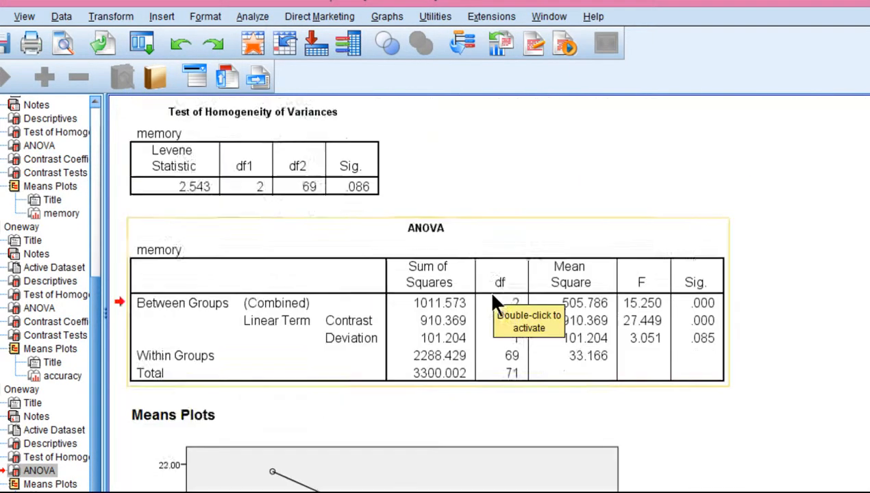
{"action": "scroll", "scroll_direction": "down", "scroll_amount": 3}
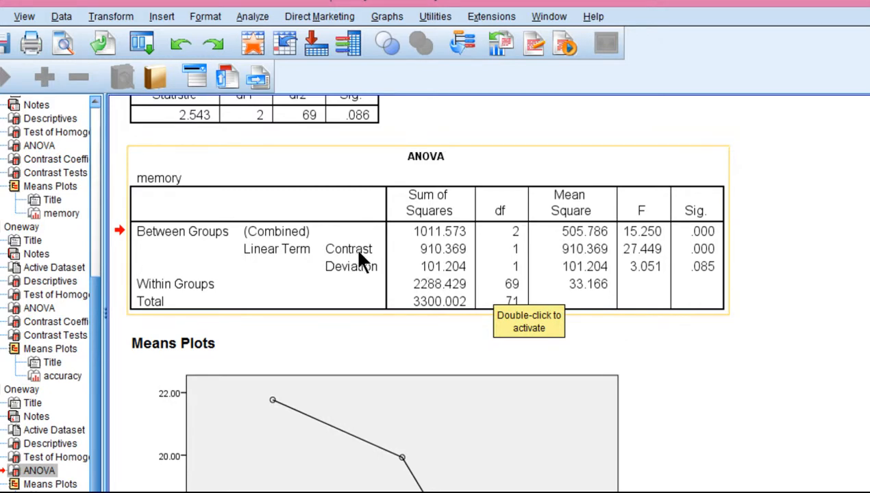
{"action": "mouse_move", "coordinate": [351, 290]}
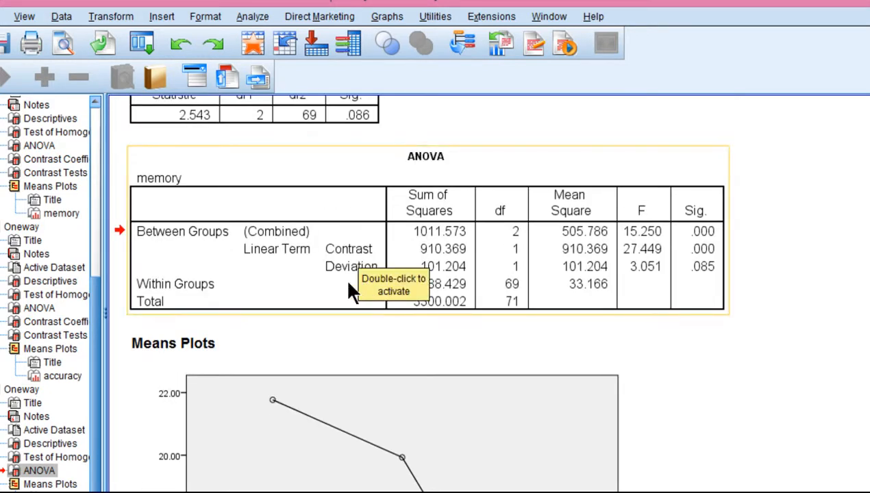
{"action": "mouse_move", "coordinate": [686, 356]}
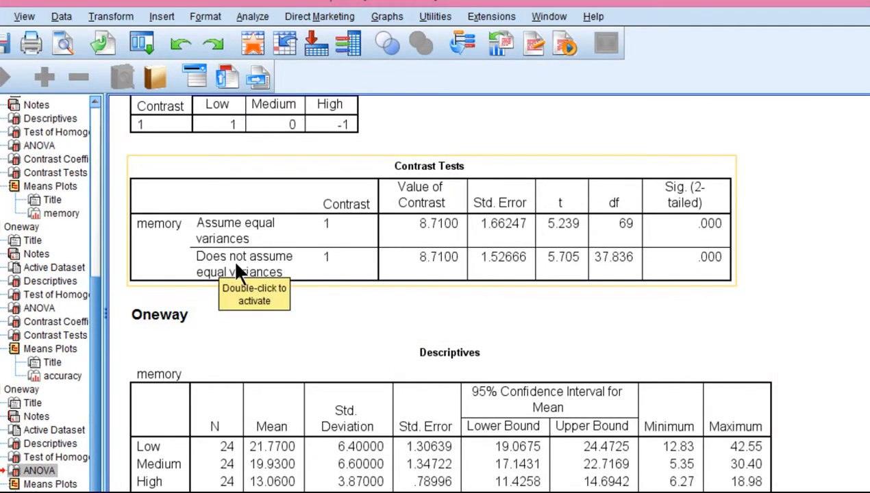
{"action": "mouse_move", "coordinate": [562, 268]}
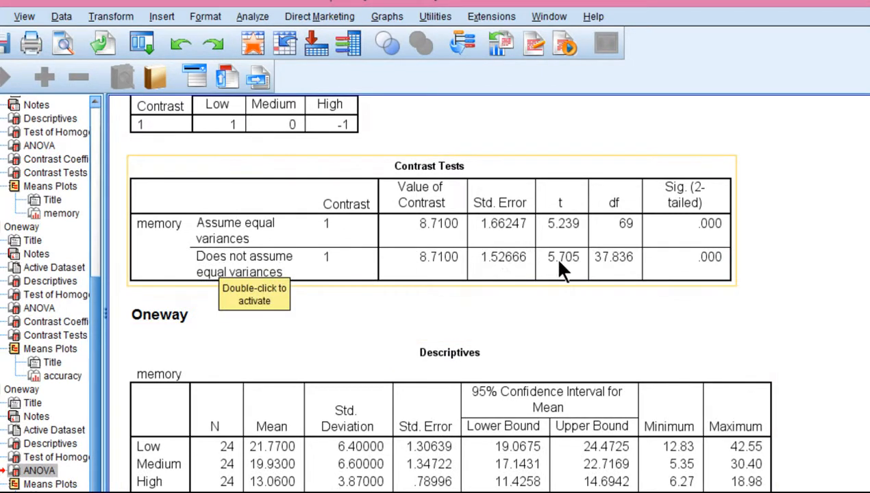
{"action": "mouse_move", "coordinate": [401, 274]}
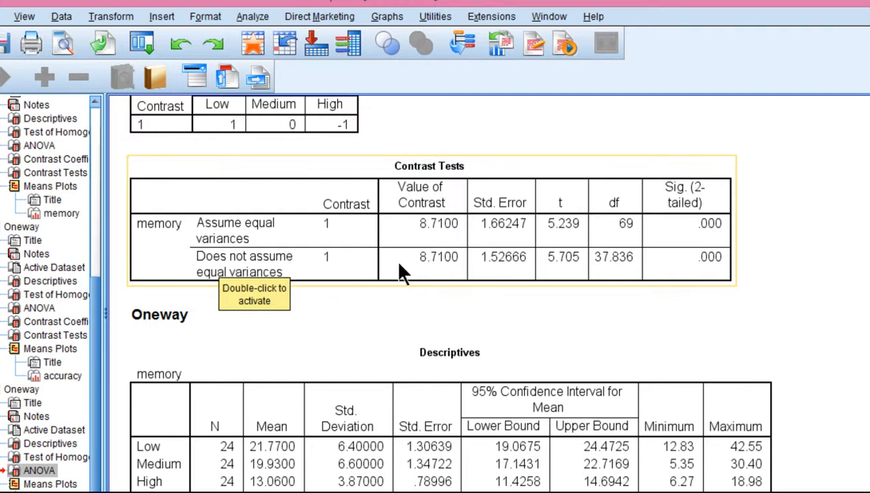
{"action": "mouse_move", "coordinate": [356, 275]}
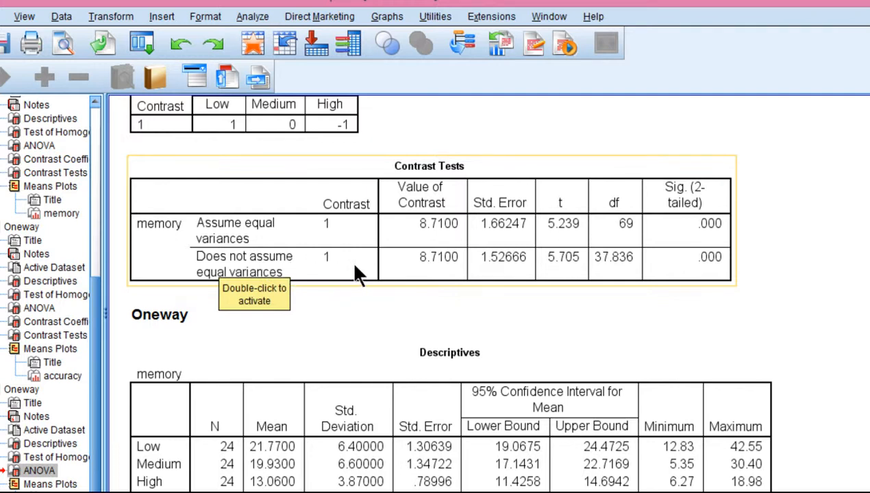
{"action": "mouse_move", "coordinate": [284, 276]}
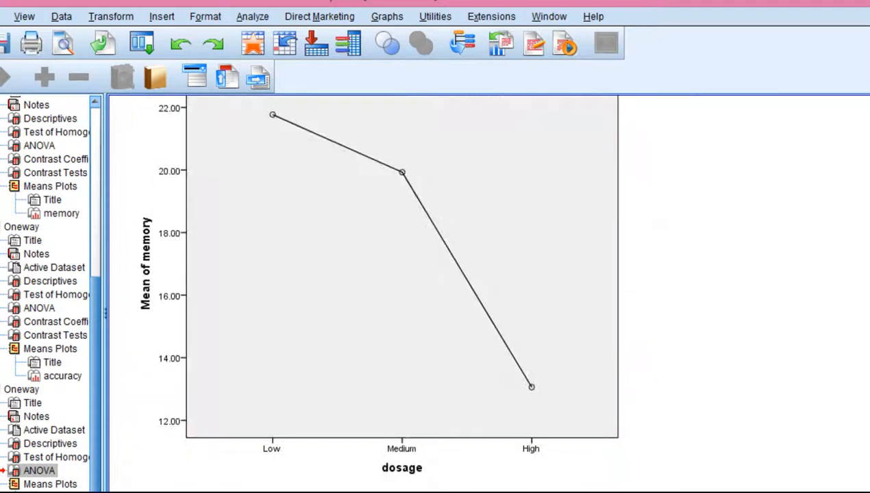
{"action": "mouse_move", "coordinate": [579, 425]}
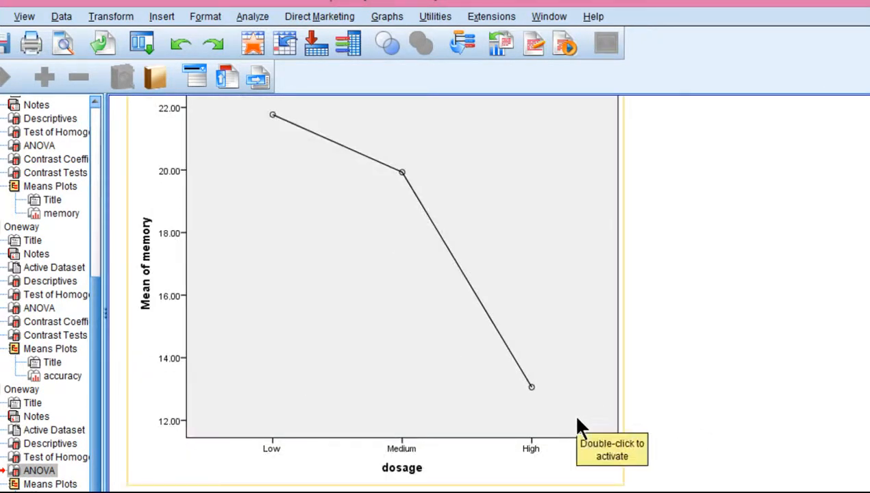